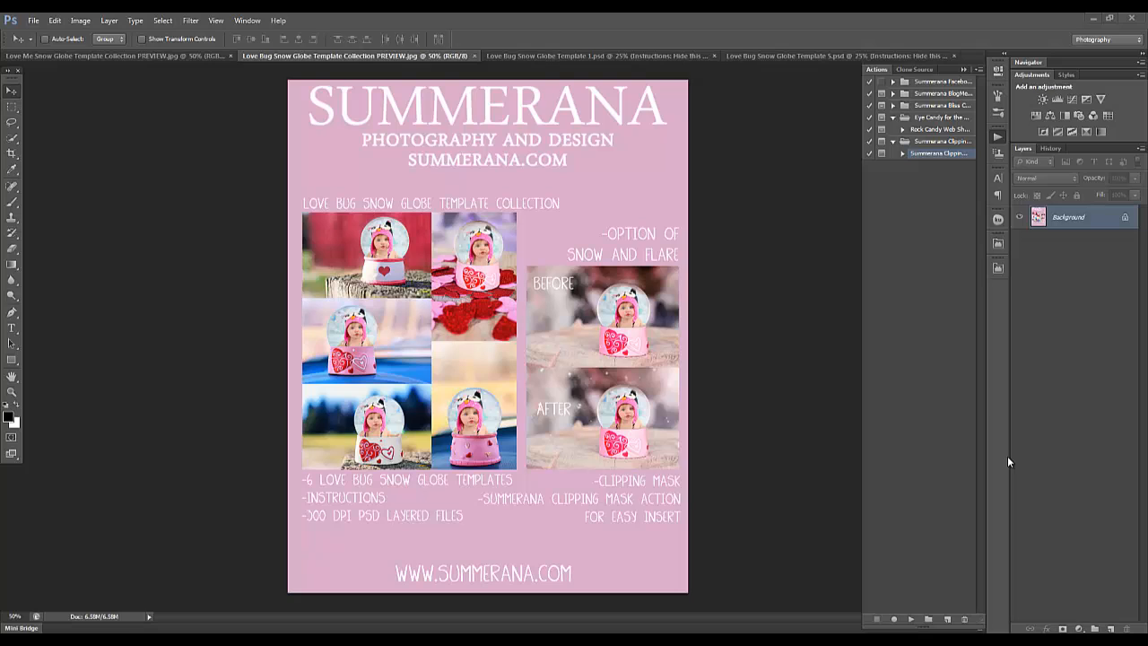
mouse_move(944, 445)
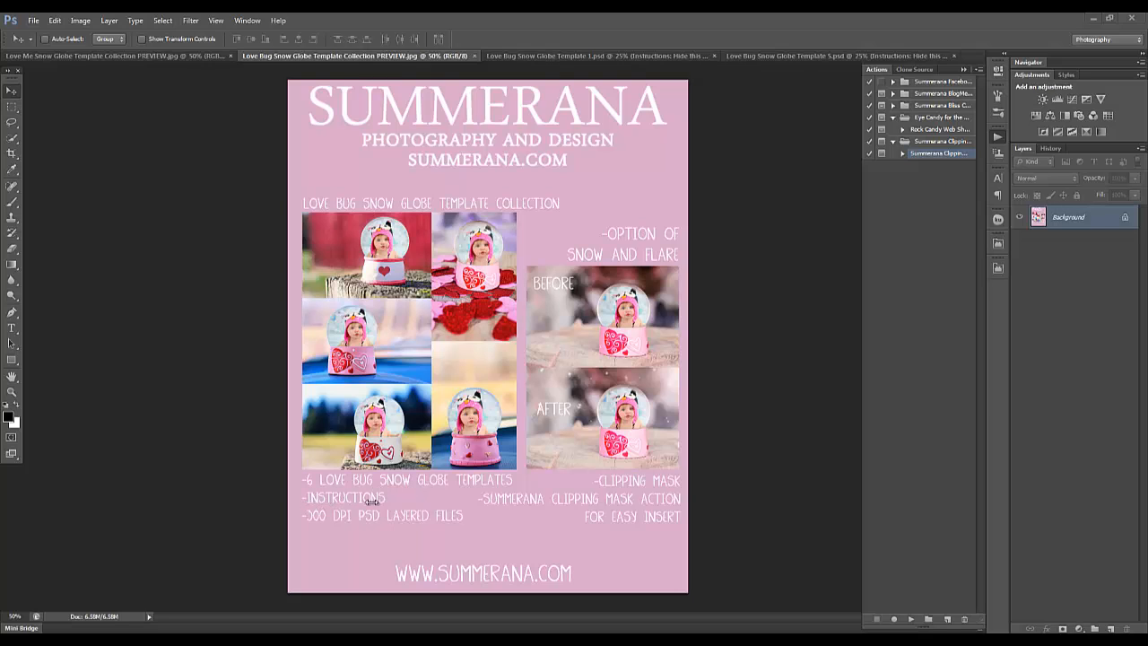
mouse_move(425, 516)
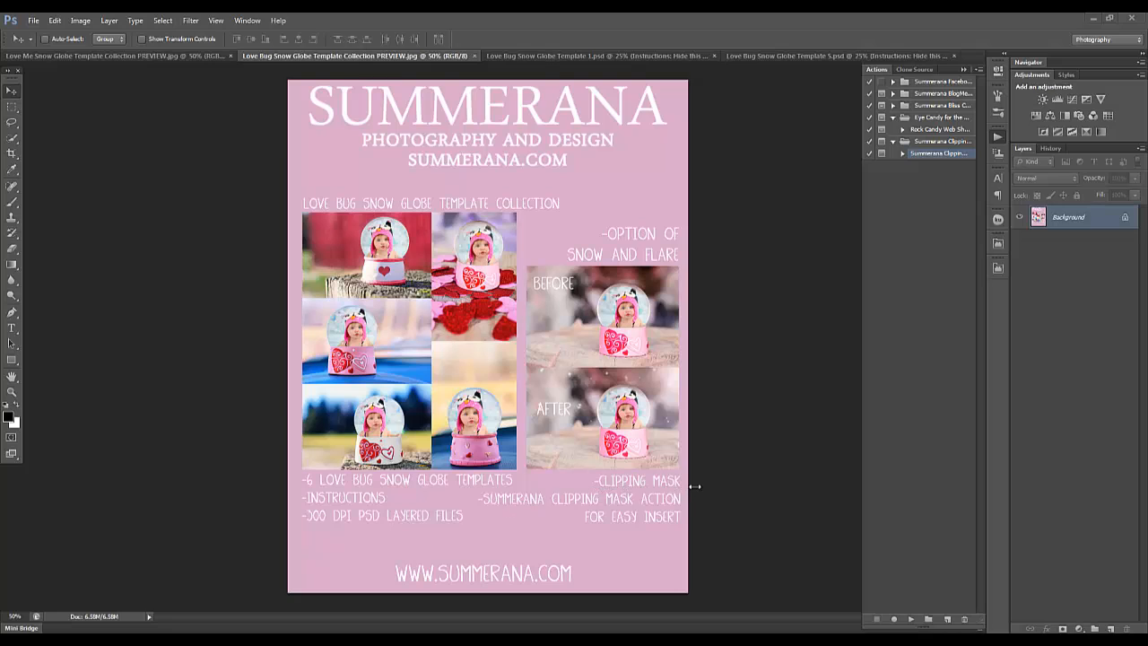
mouse_move(593, 504)
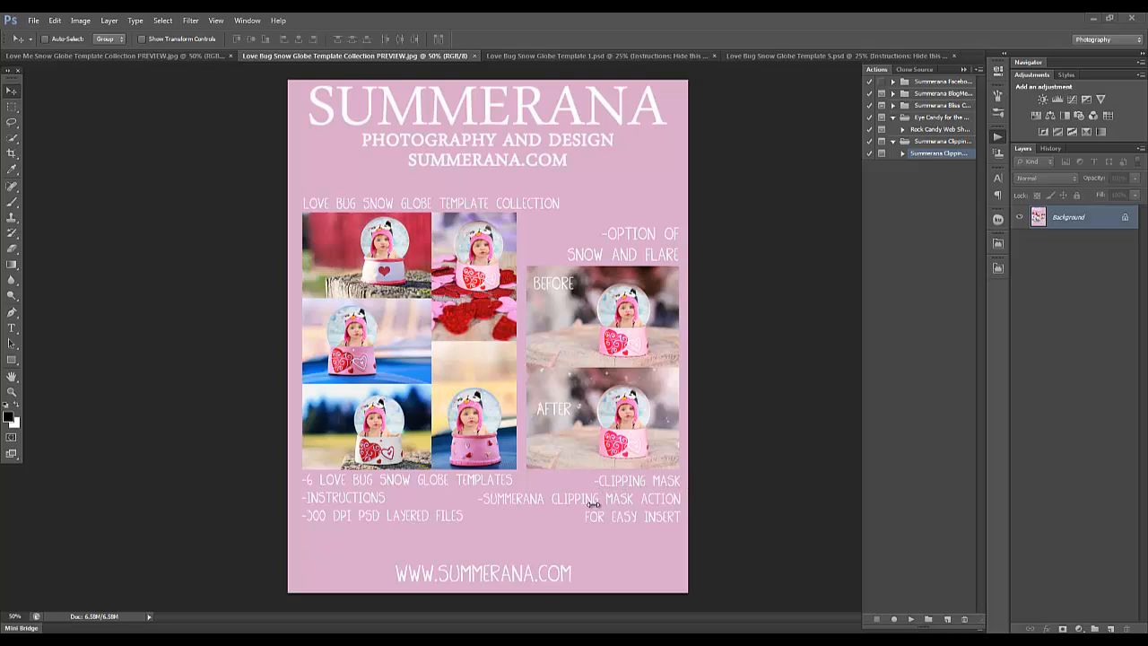
mouse_move(466, 310)
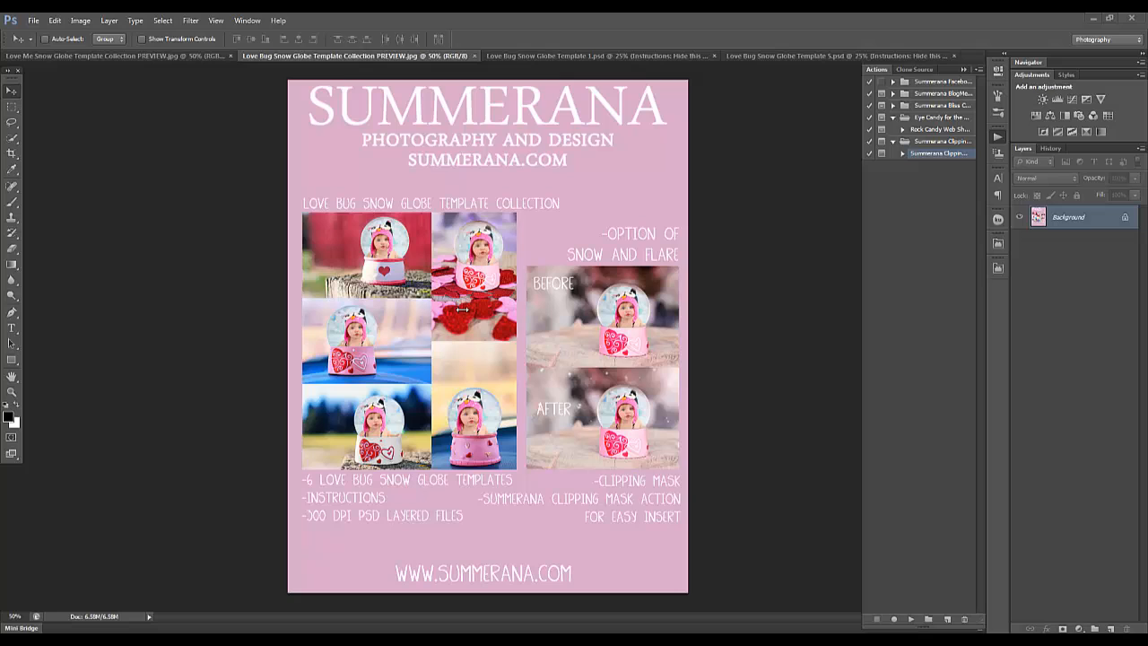
mouse_move(323, 69)
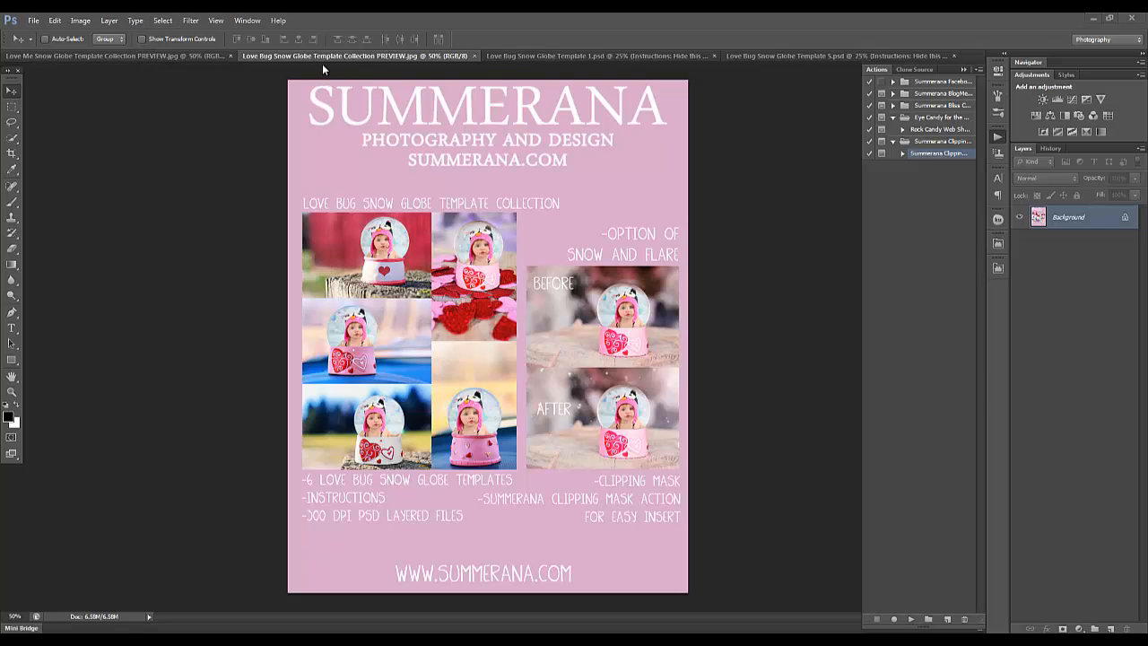
mouse_move(179, 70)
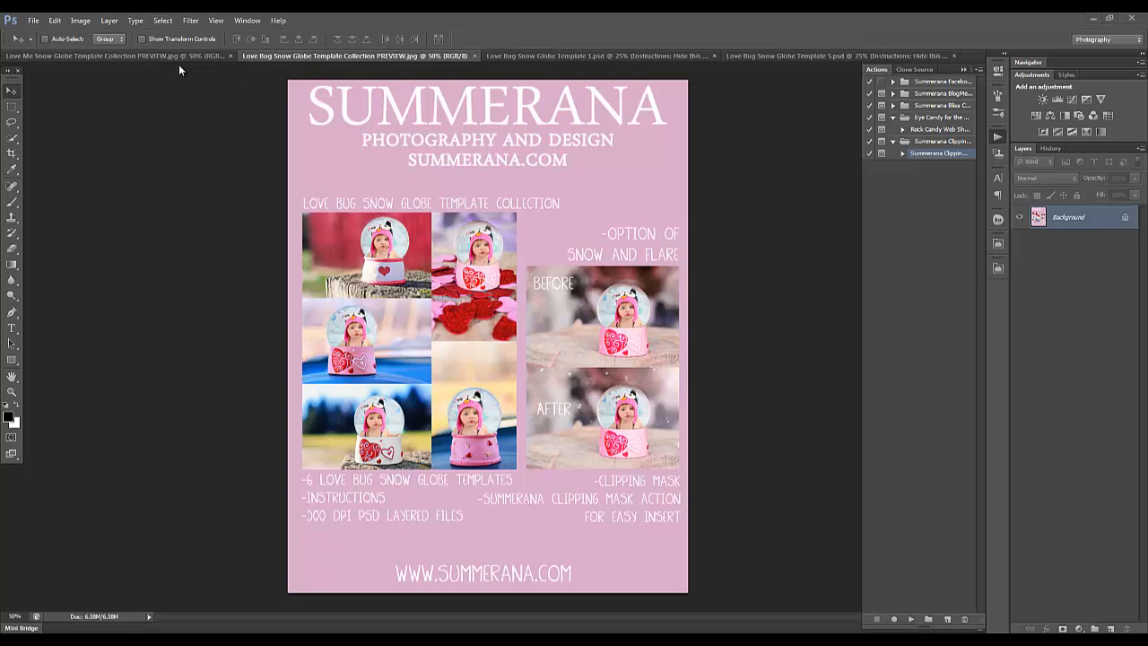
Display the Love Me Snow Globe Template Collection PREVIEW.jpg document
left_click(90, 56)
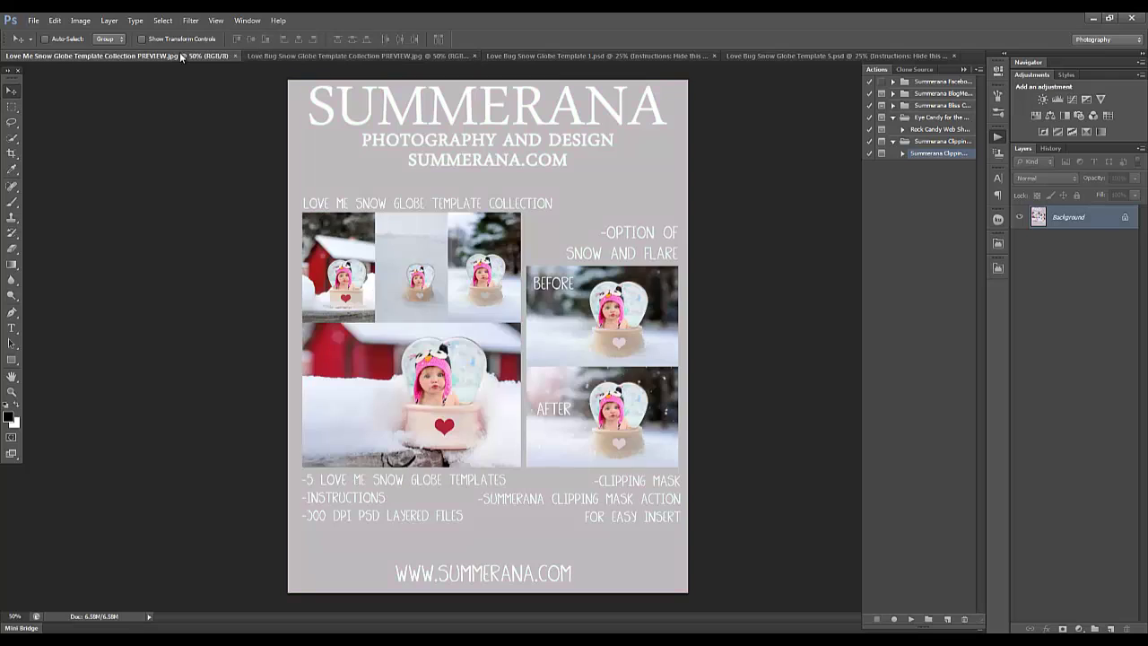
mouse_move(498, 83)
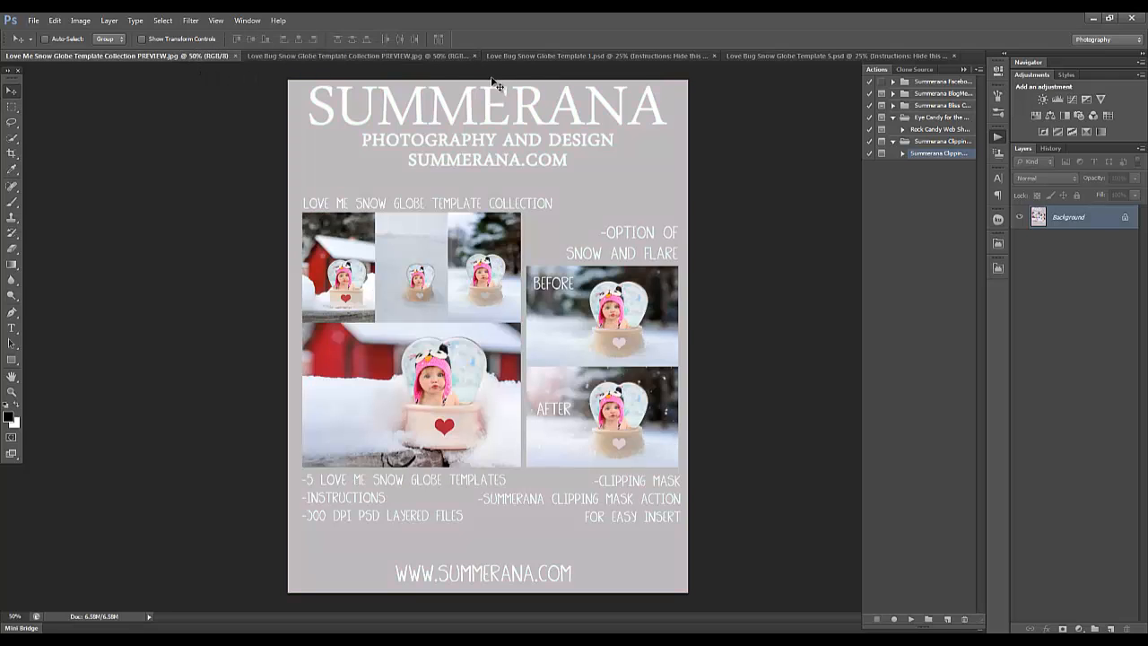
Open Love Bug Snow Globe Template 1 and toggle its Instructions layer, leaving it visible
left_click(578, 56)
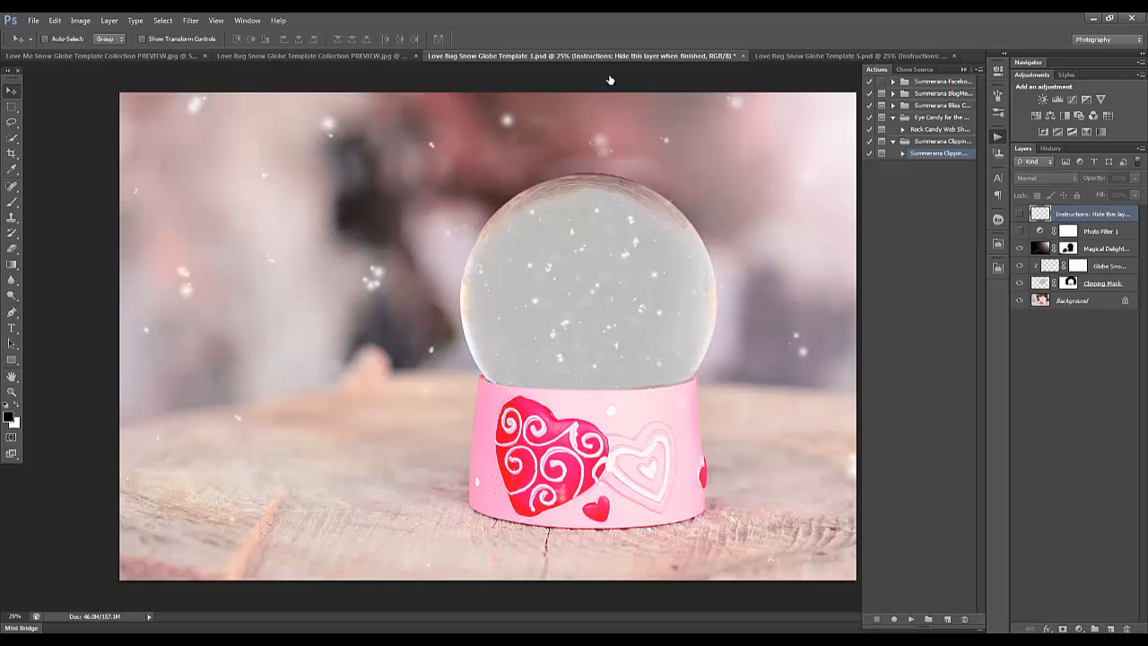
left_click(1019, 213)
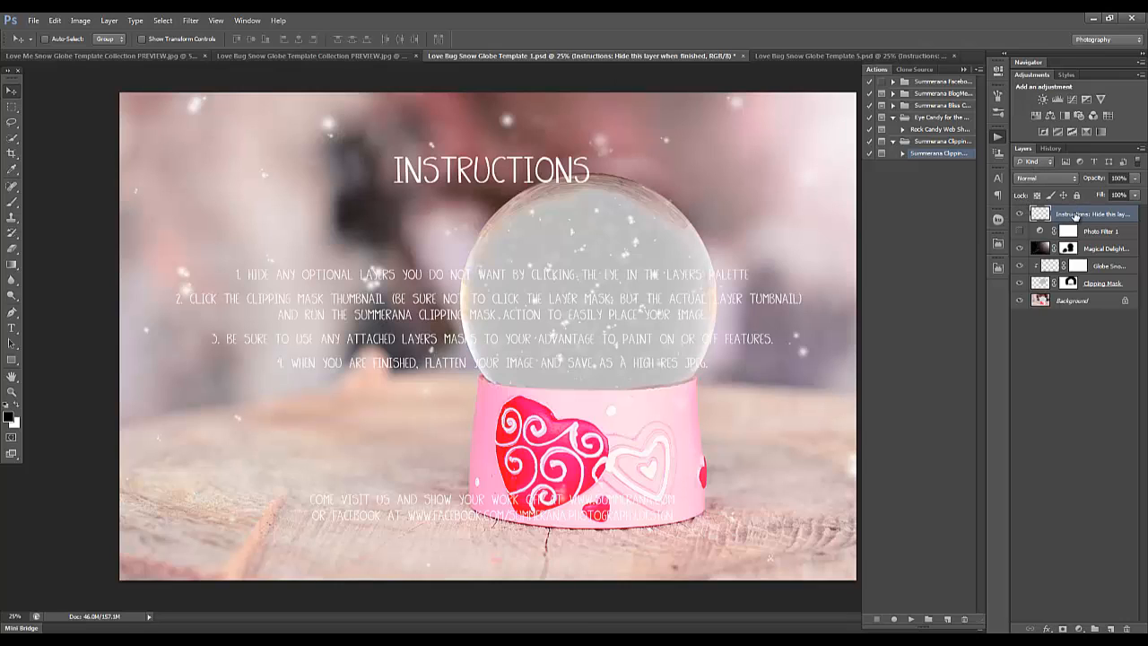
left_click(1018, 213)
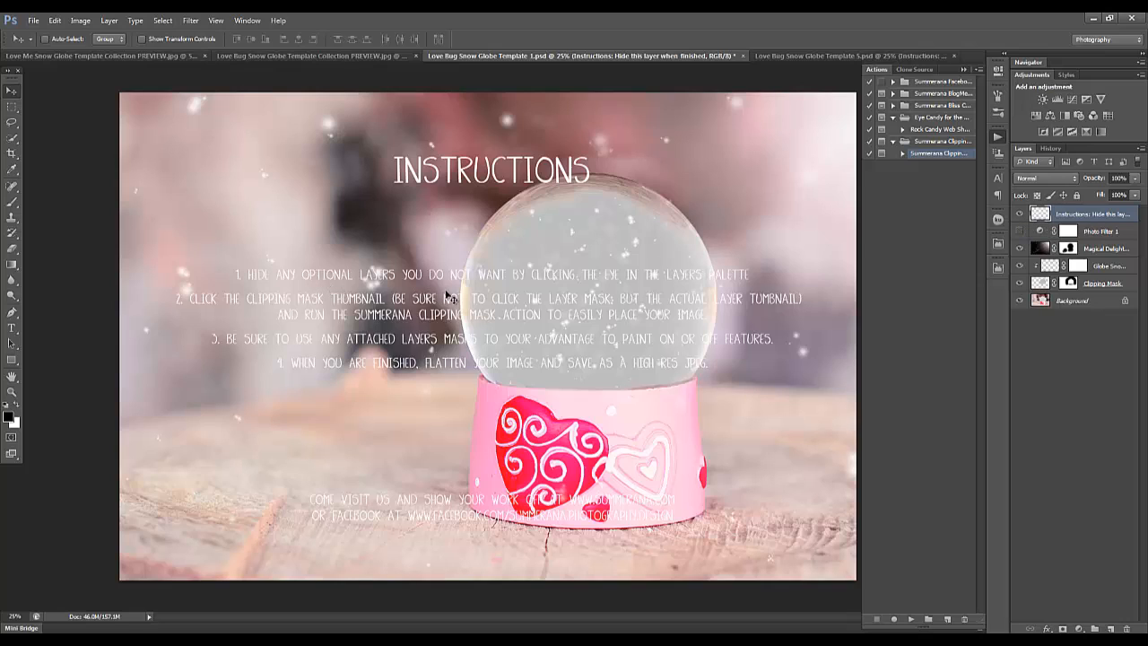
mouse_move(541, 289)
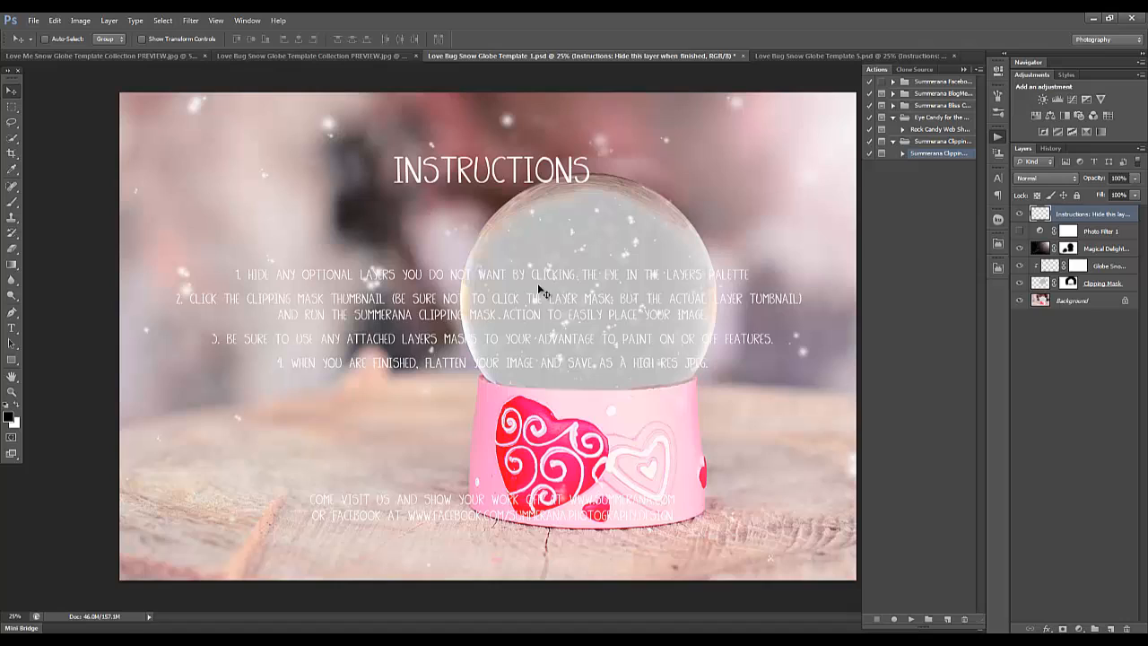
left_click(1020, 215)
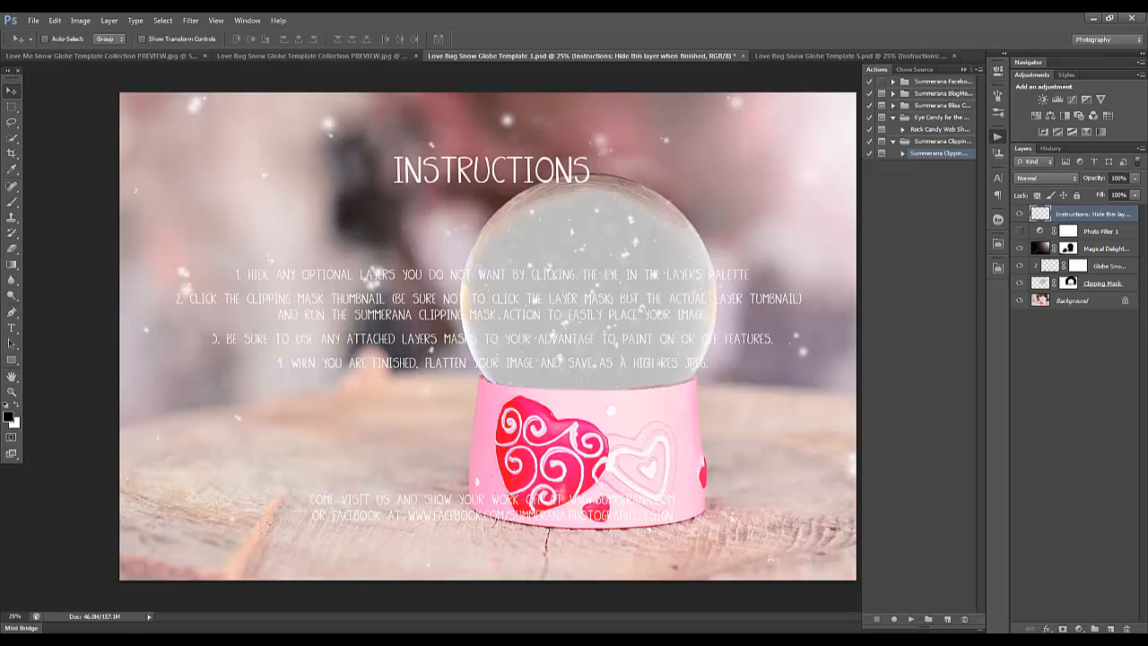
left_click(1019, 213)
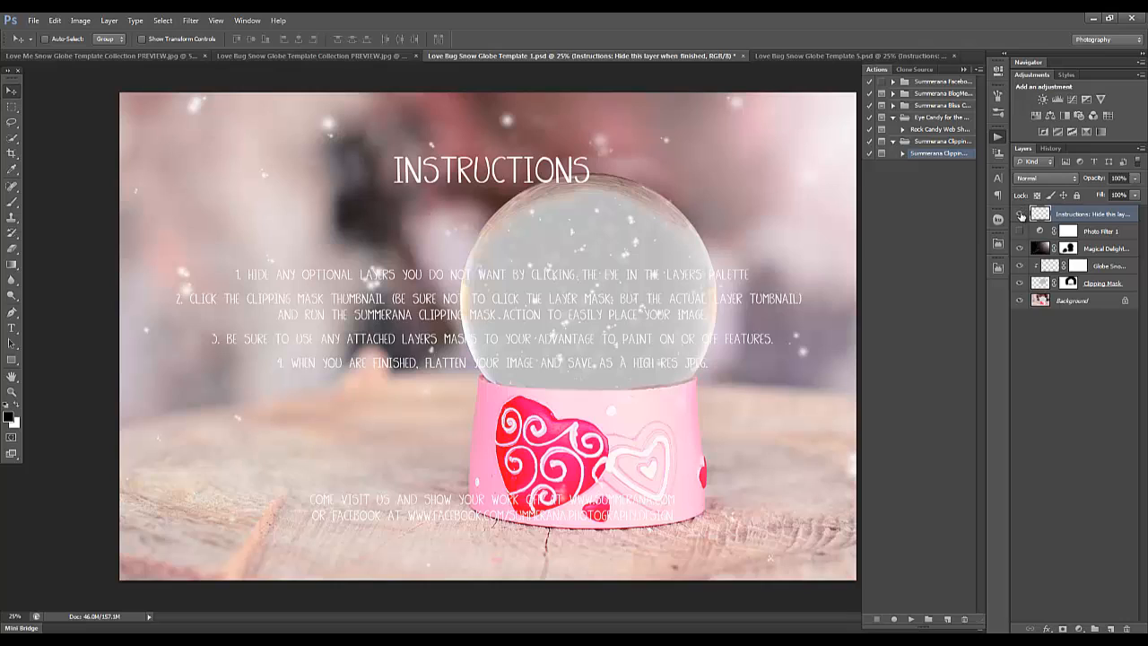
left_click(1020, 214)
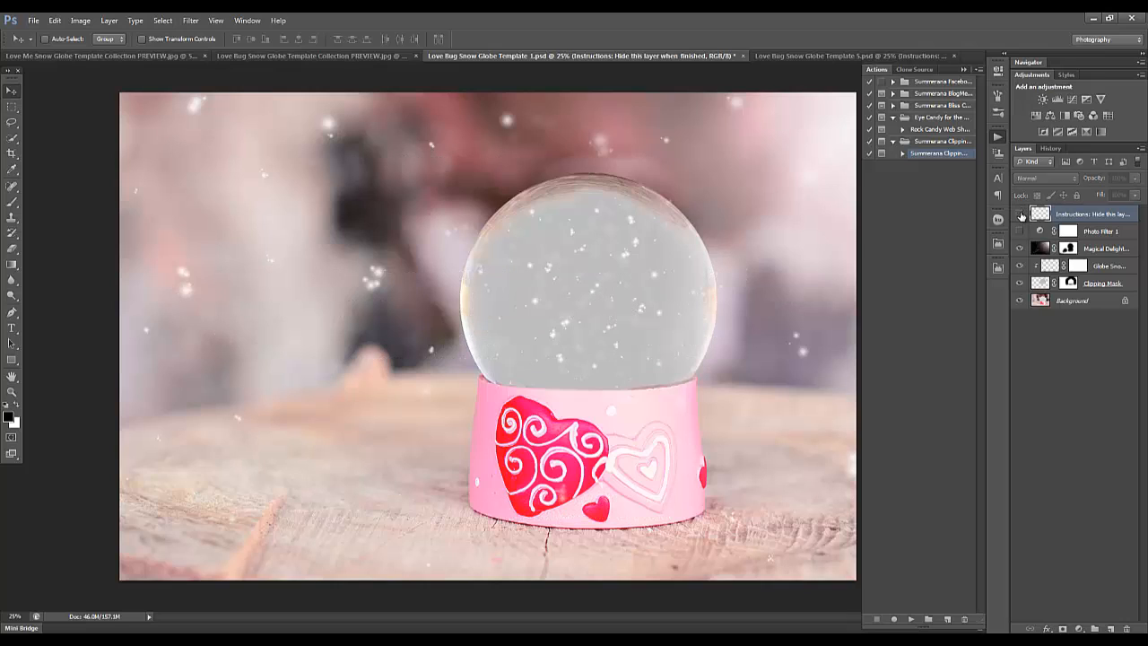
left_click(1019, 213)
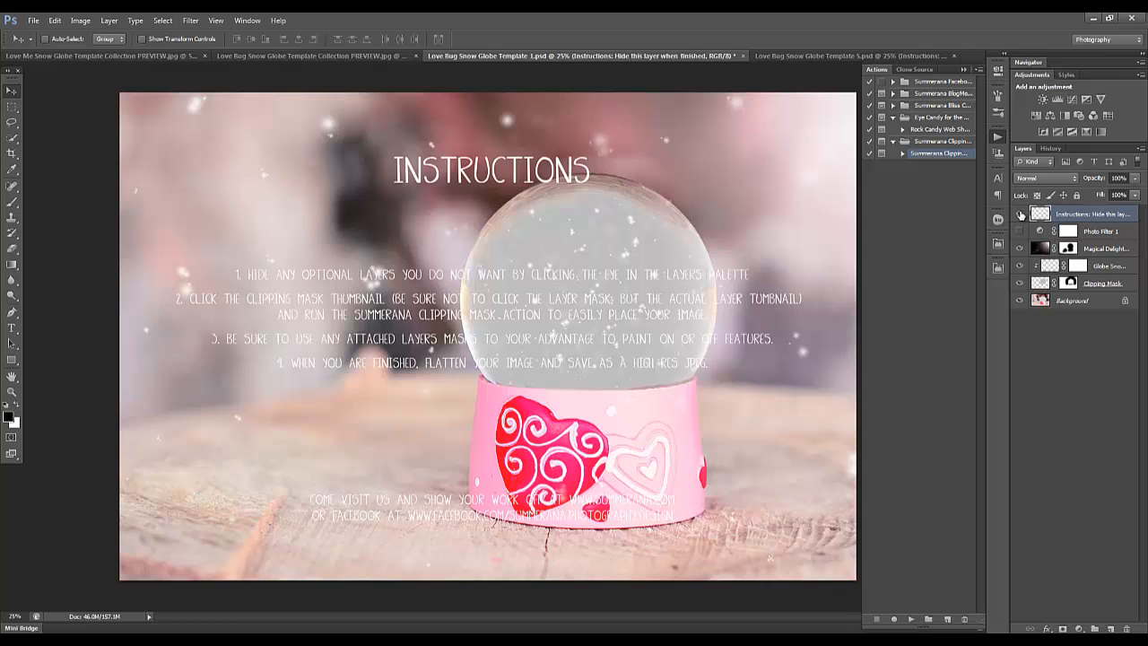
Hide the Instructions layer and preview the Magical Delight and Globe Snow layers off and on
left_click(1020, 213)
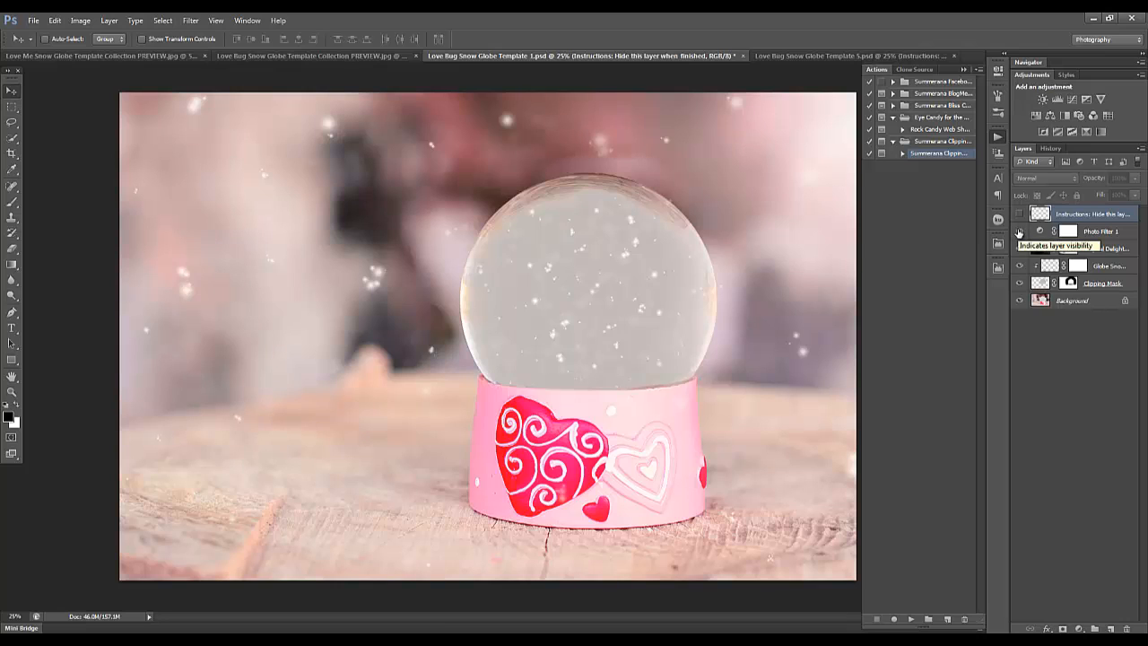
left_click(1019, 248)
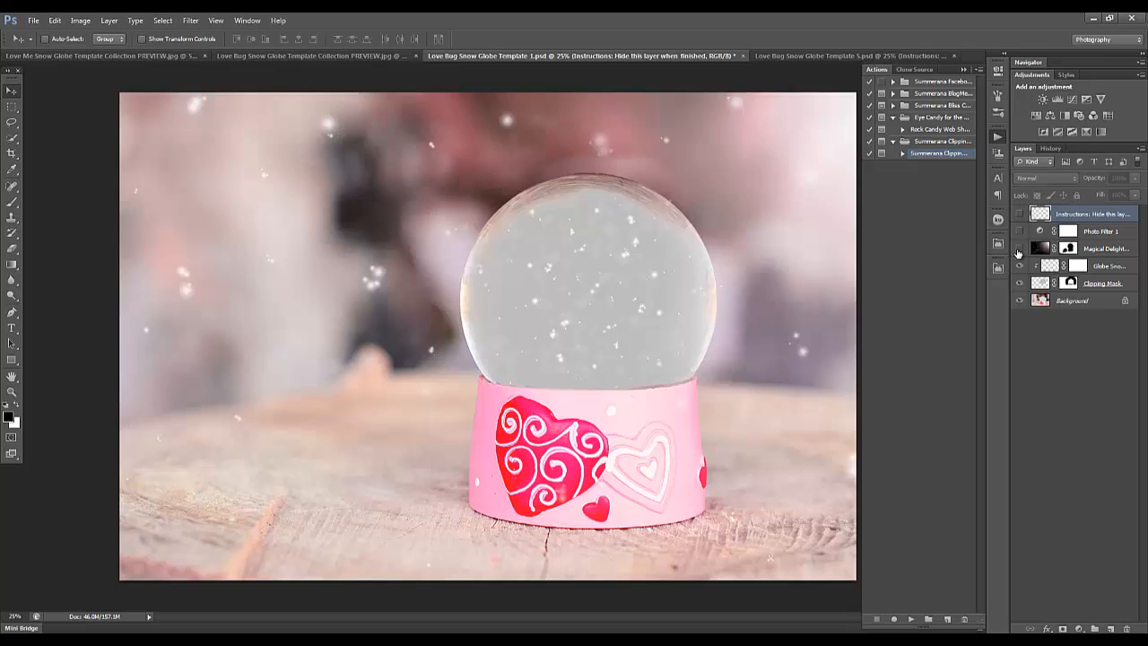
left_click(1018, 248)
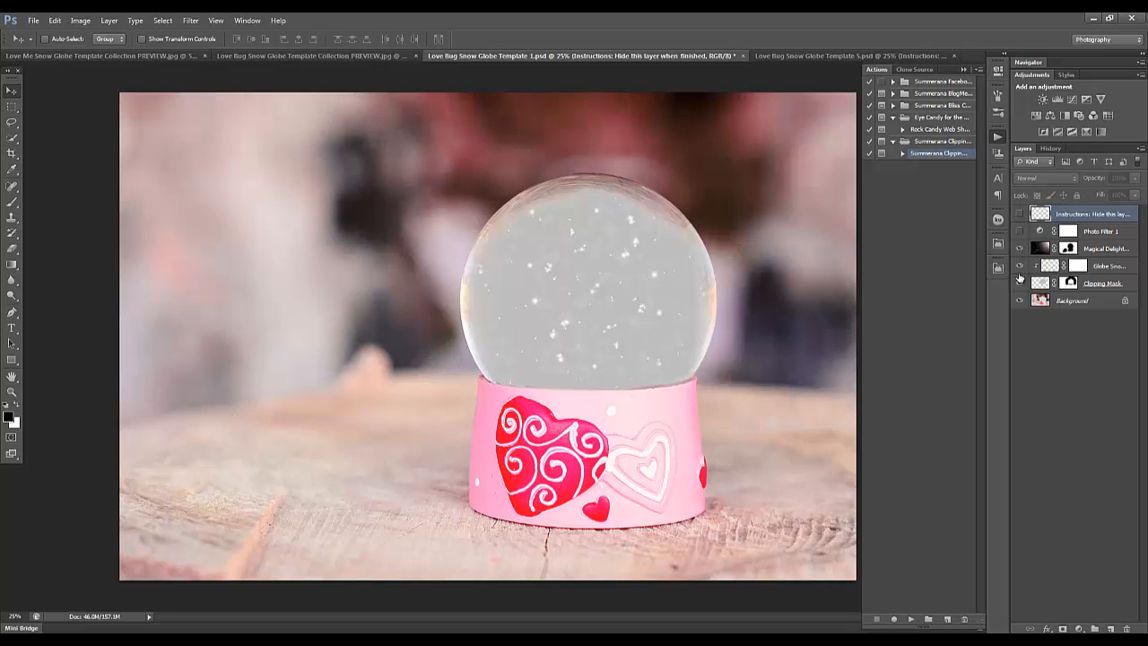
left_click(1020, 265)
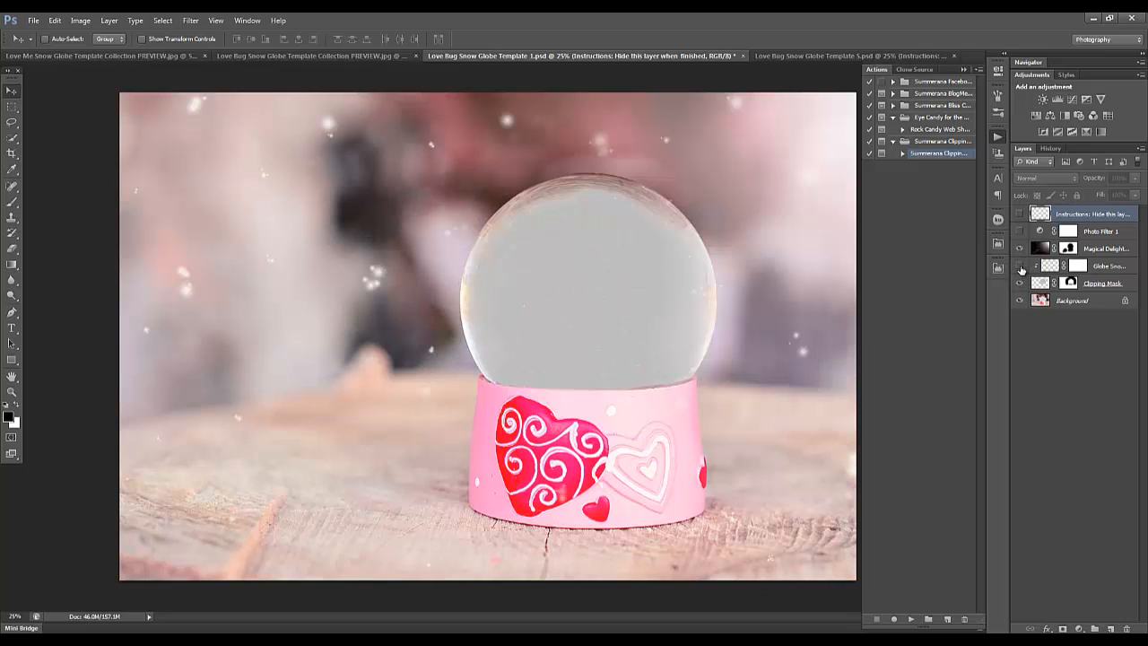
left_click(1018, 282)
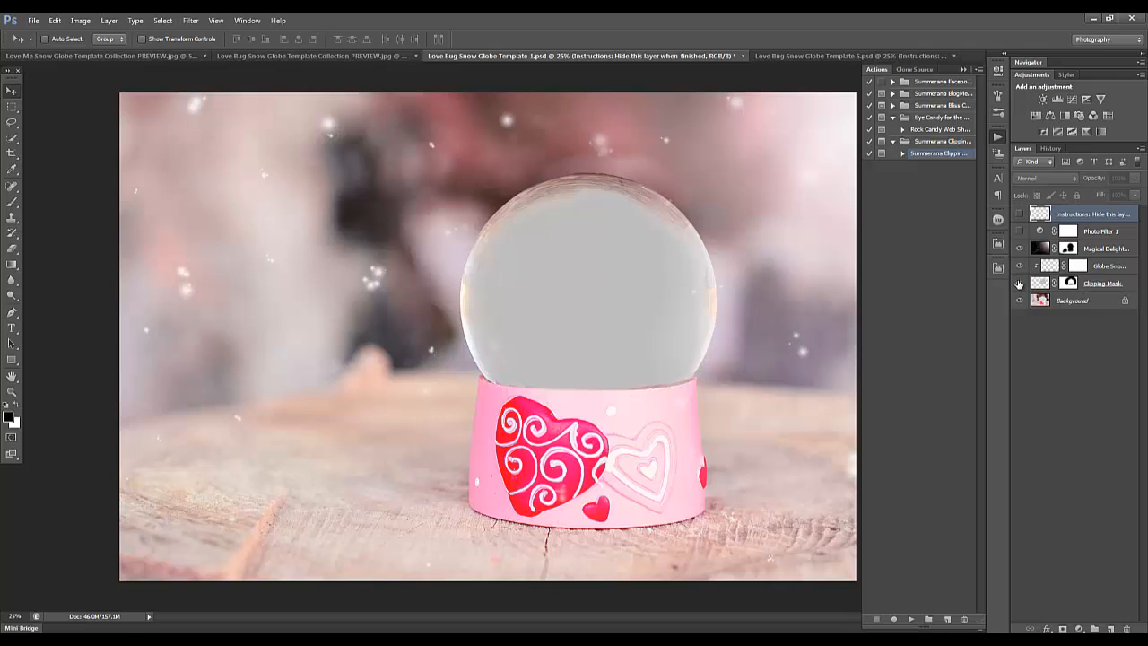
left_click(1020, 282)
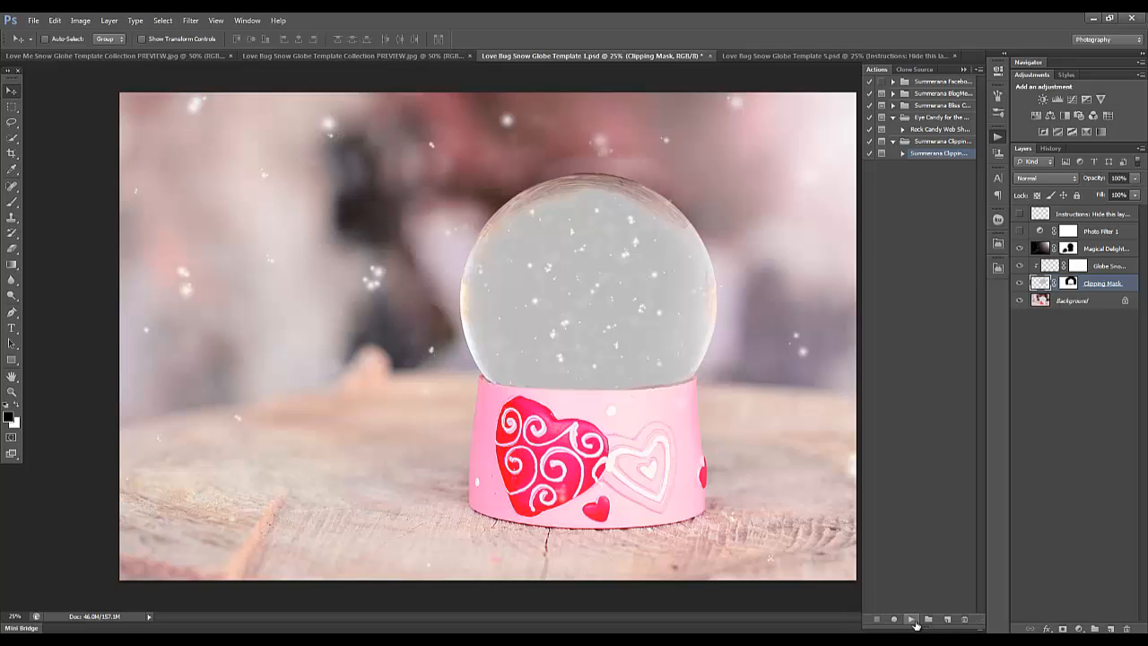
Play the Summerana Clipping Mask action and stop at its clipping-mask reminder
left_click(910, 618)
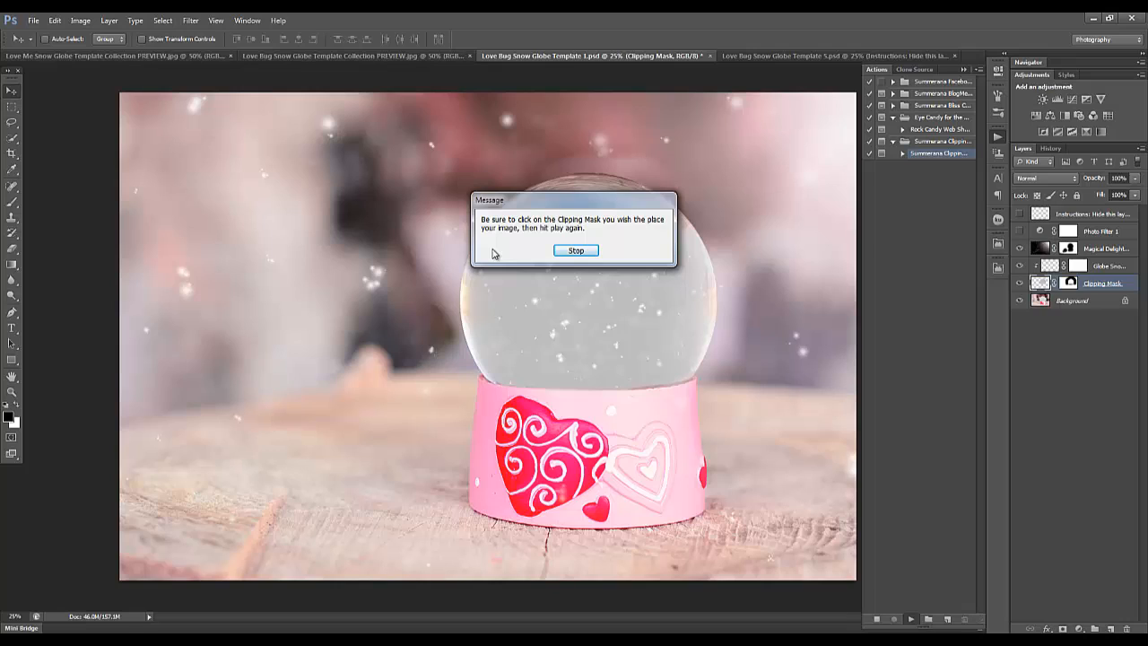
left_click(575, 250)
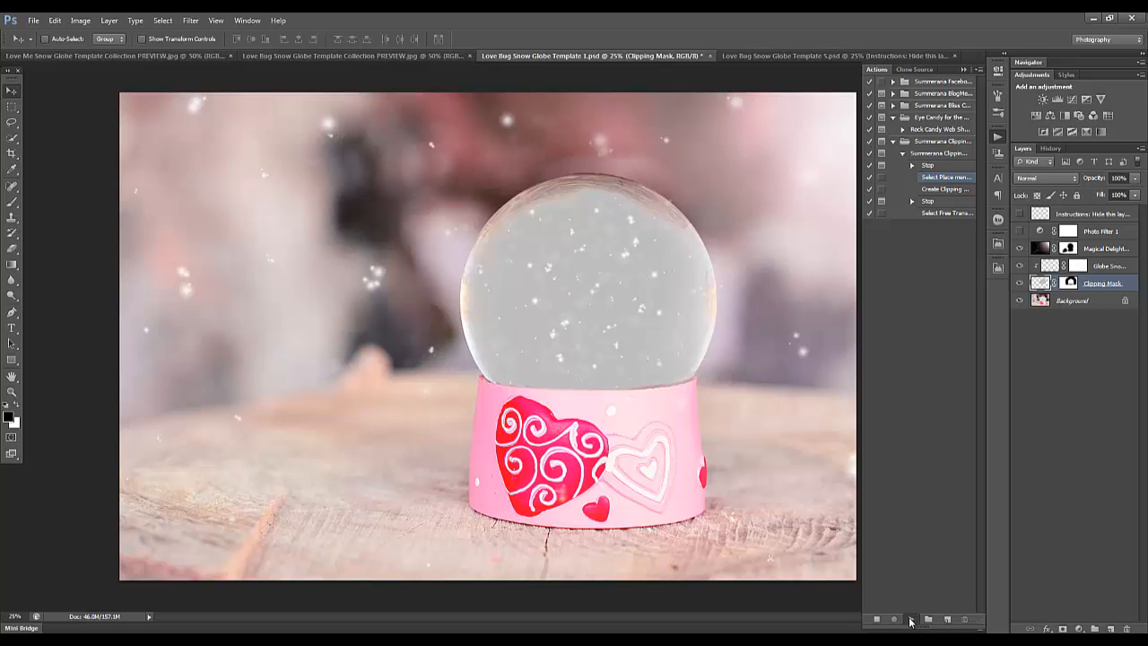
Place the Charli Grace 32 photo into the template from the Place dialog
left_click(944, 177)
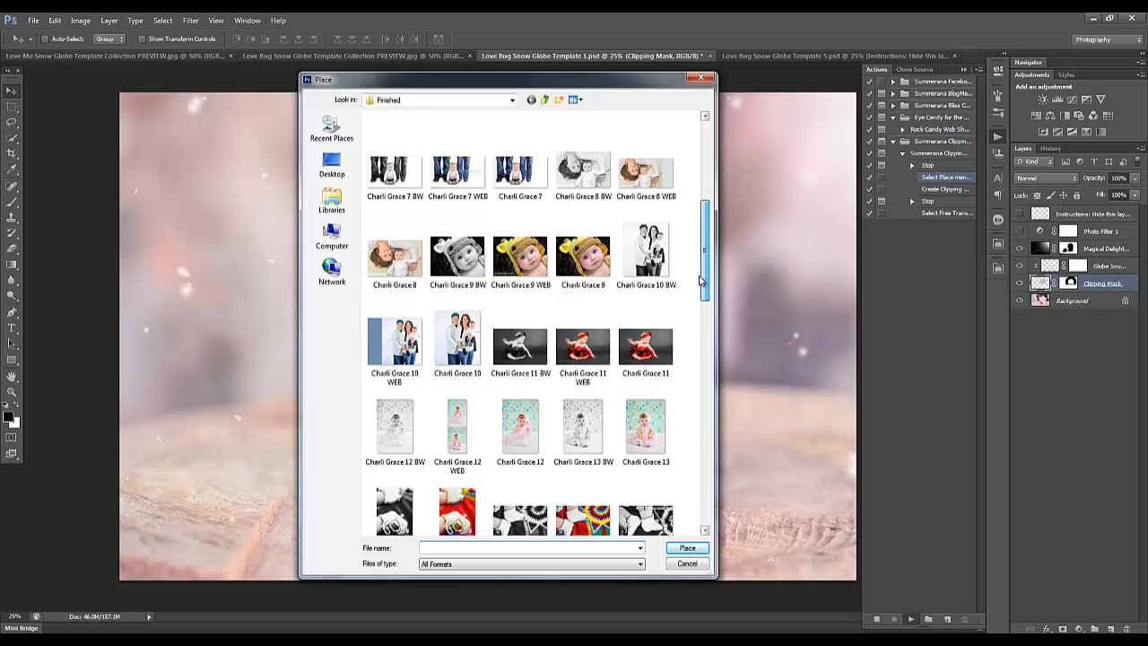
scroll("down", 3)
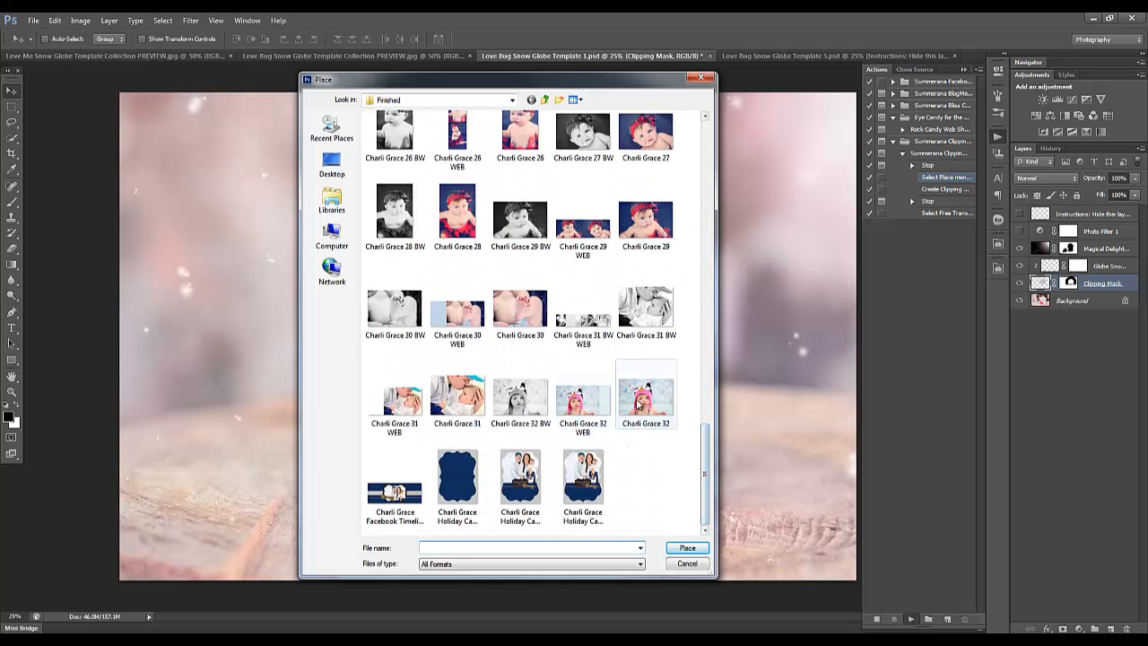
left_click(686, 563)
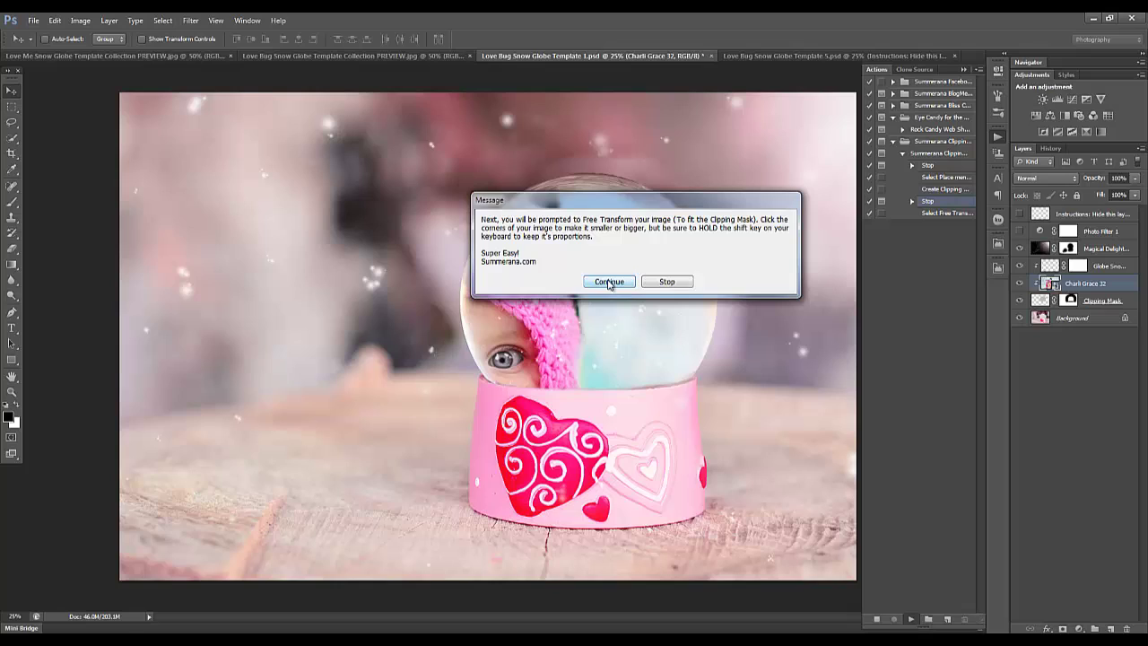
mouse_move(602, 226)
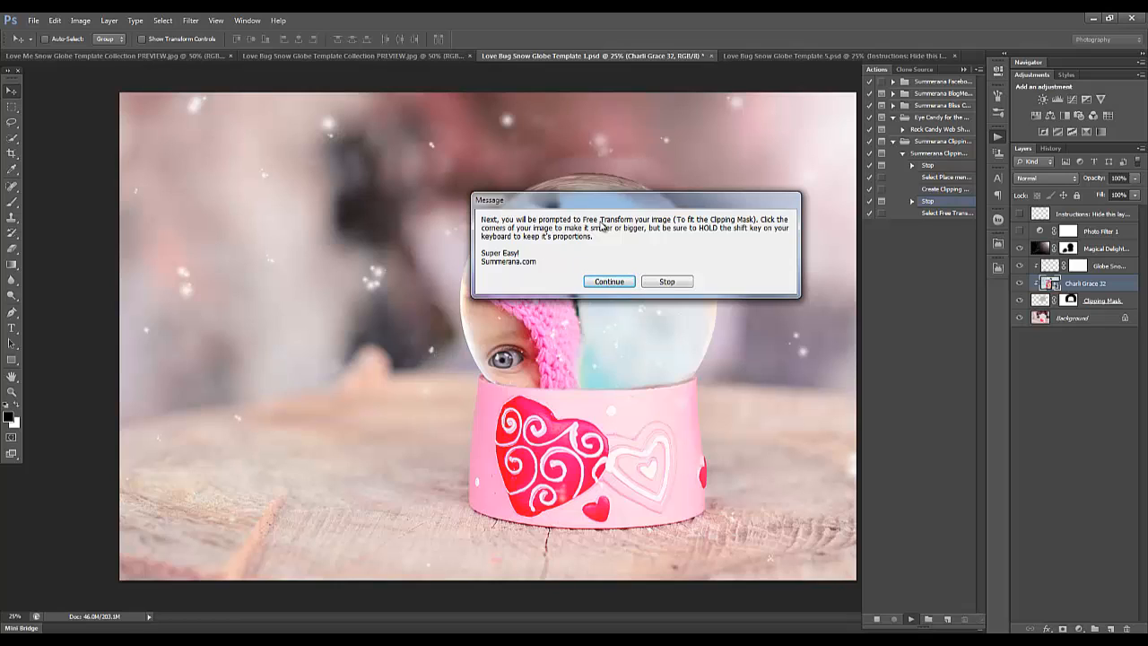
mouse_move(714, 224)
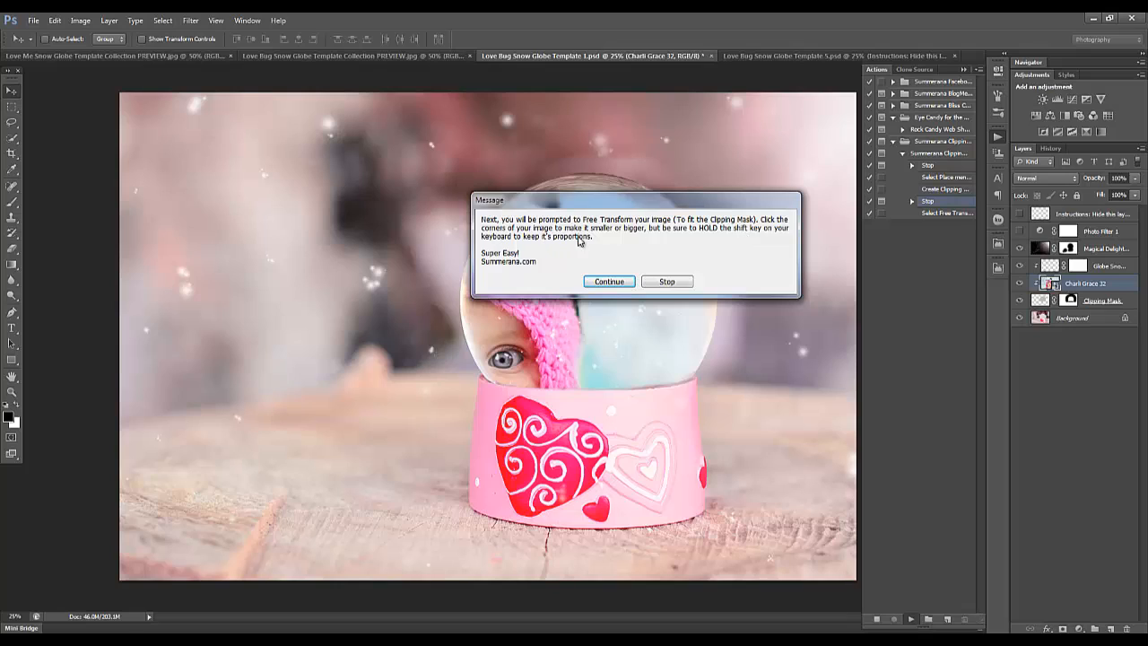
mouse_move(704, 234)
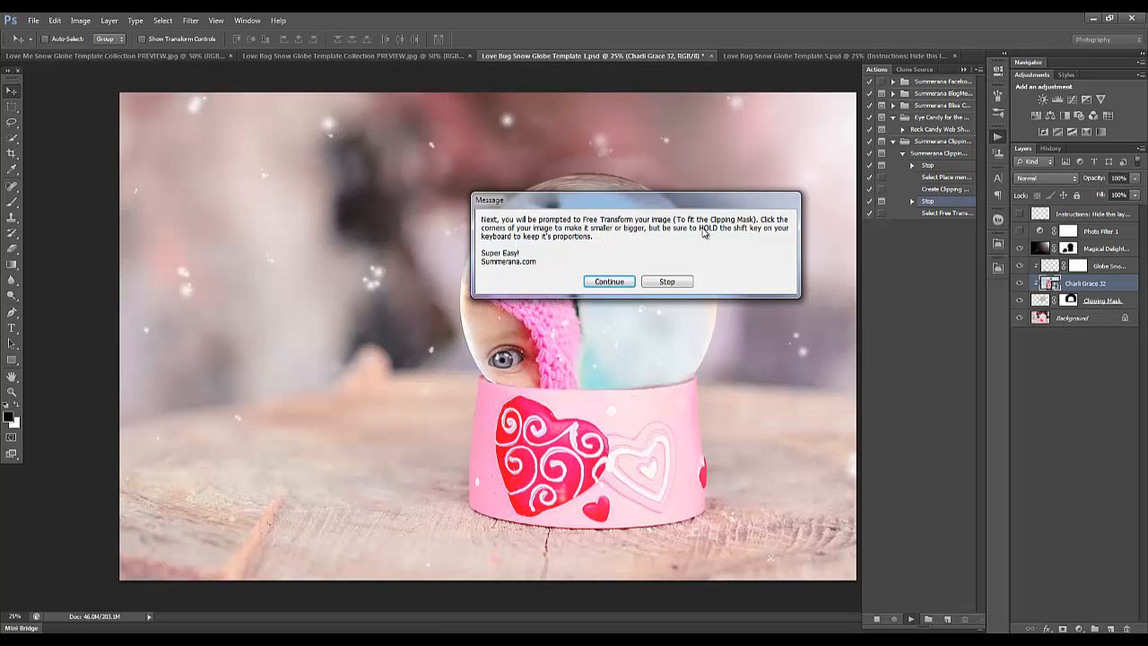
mouse_move(610, 248)
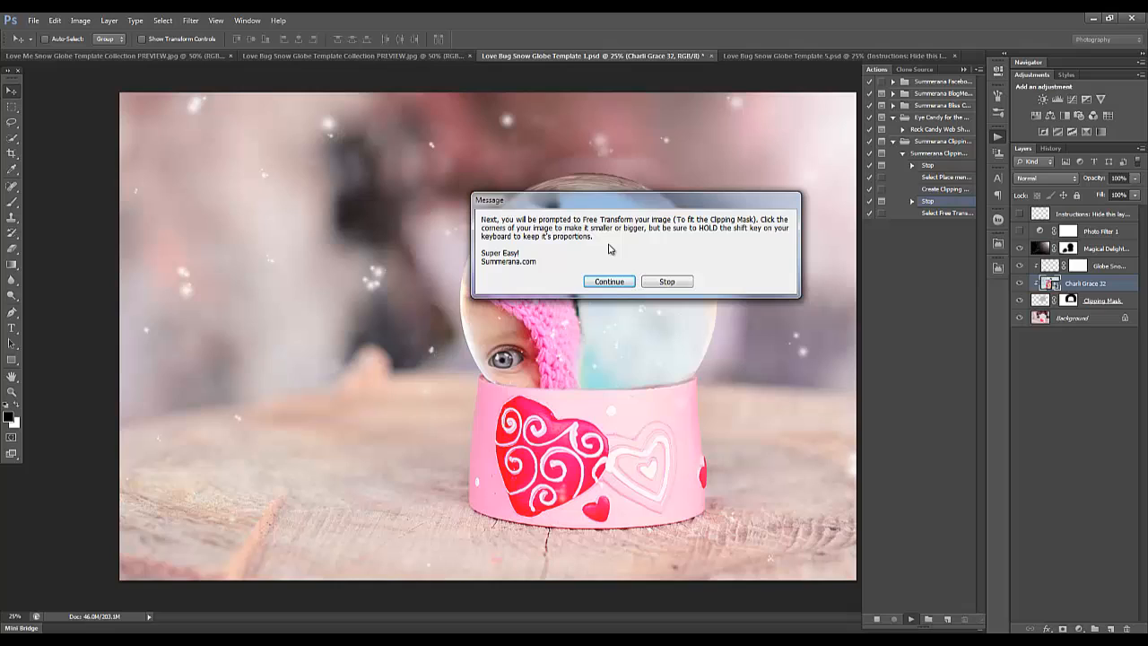
Scale the Charli Grace 32 photo down with Shift so her face and owl hat fill the globe
left_click(608, 281)
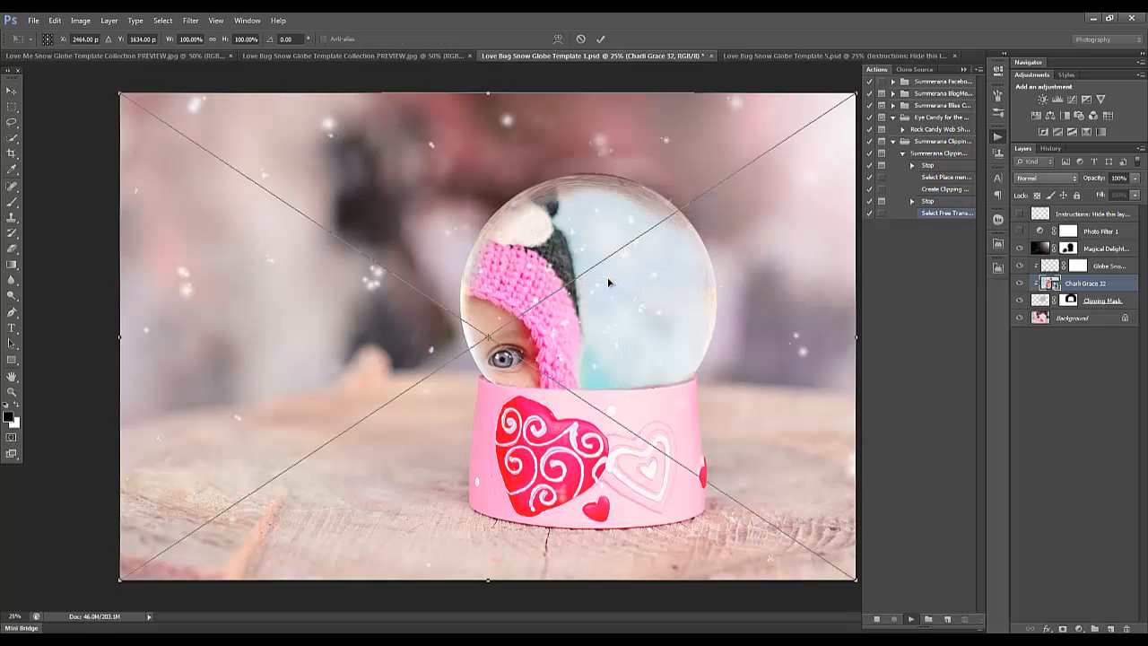
mouse_move(254, 105)
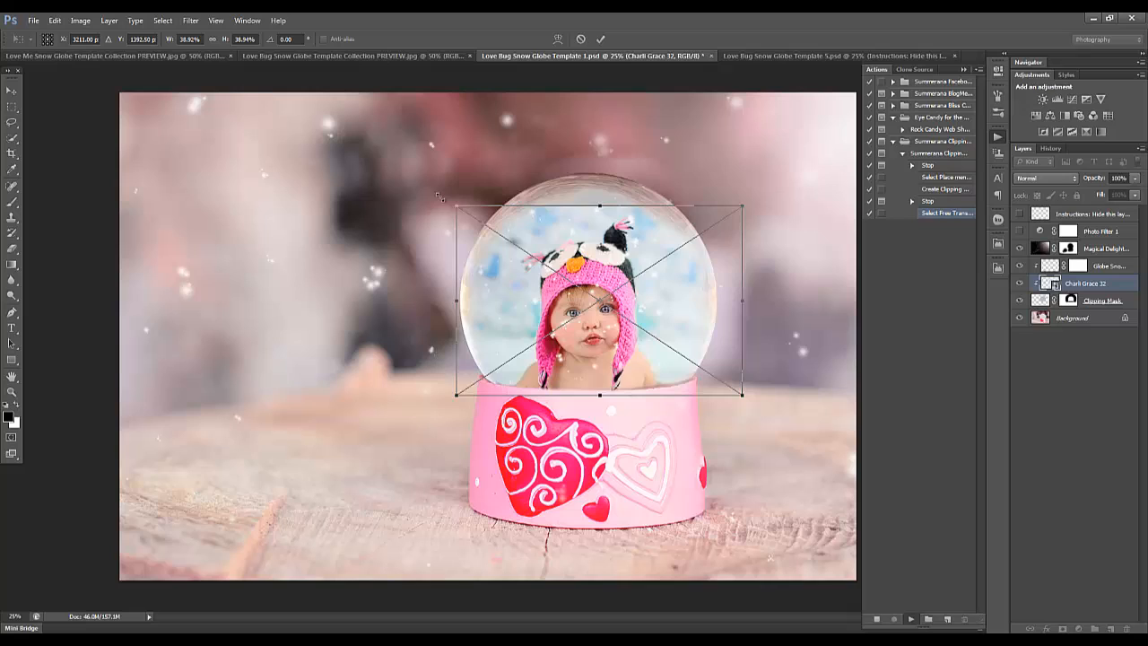
left_click_drag(455, 208, 401, 171)
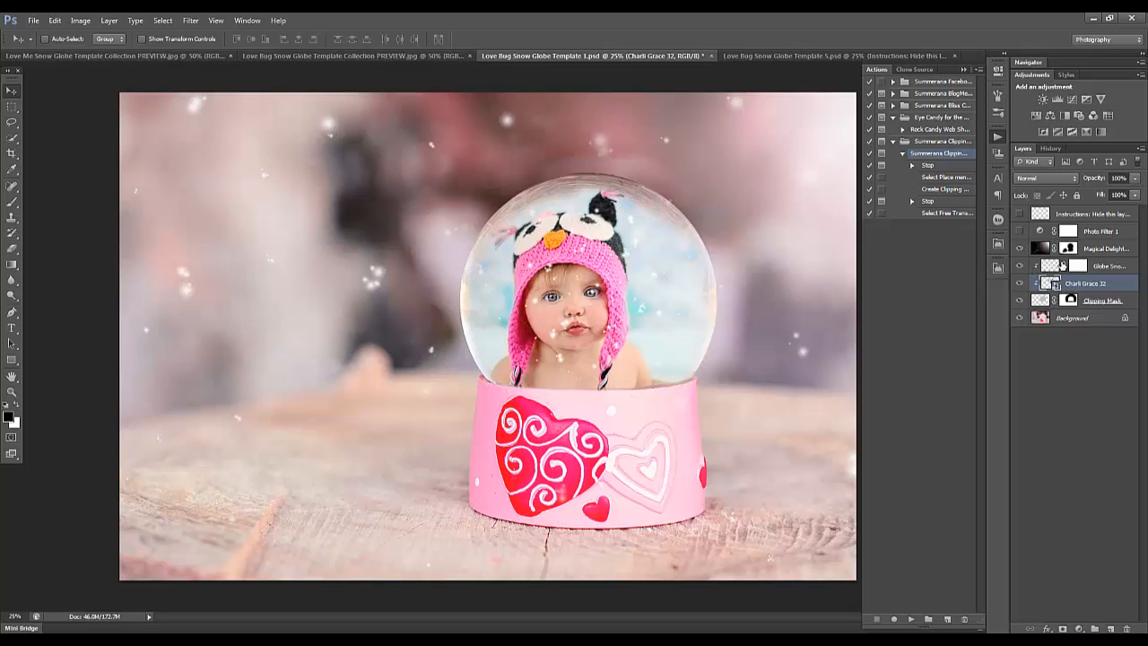
Paint black on the Globe Snow layer mask to remove snow over the baby's face
left_click(1103, 266)
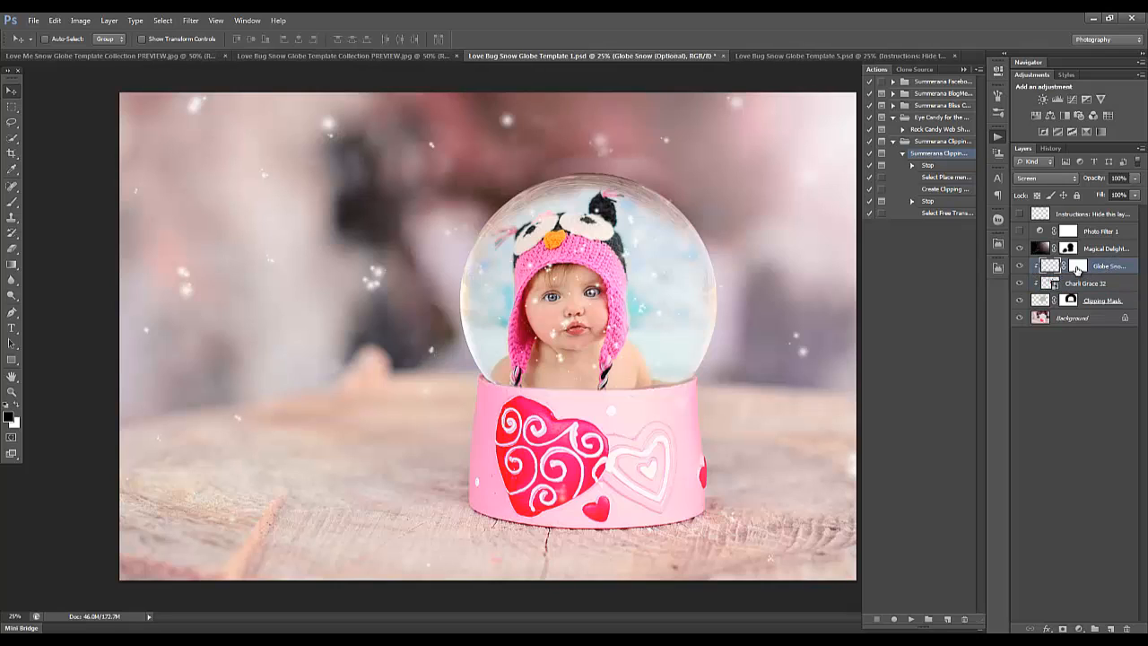
left_click(1019, 272)
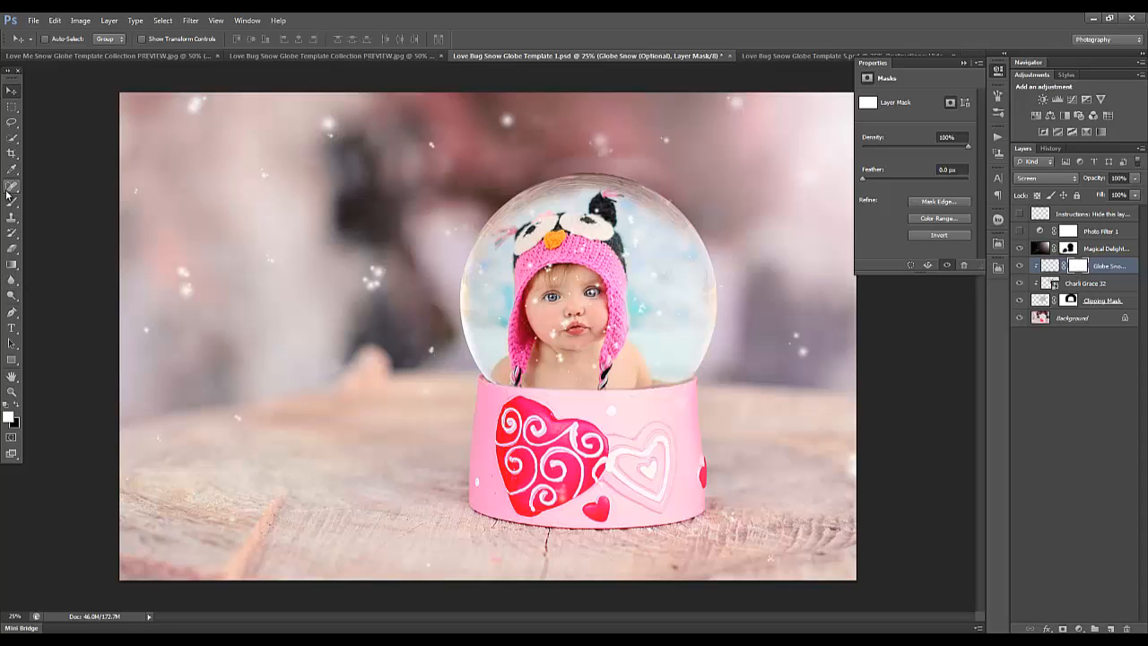
left_click(13, 185)
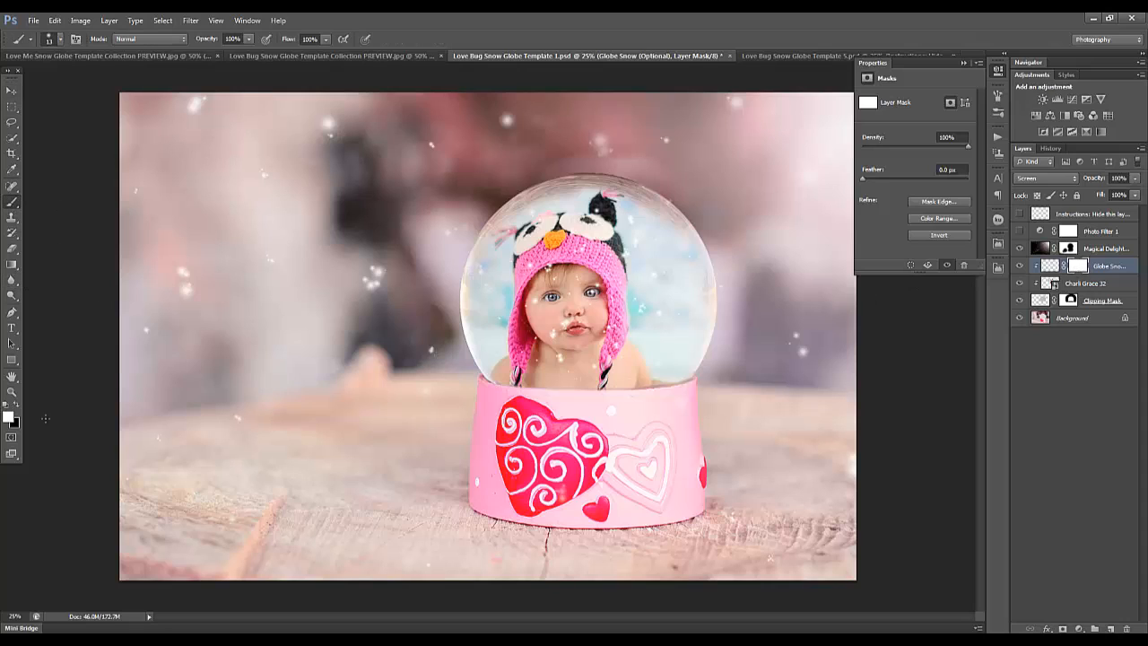
mouse_move(837, 252)
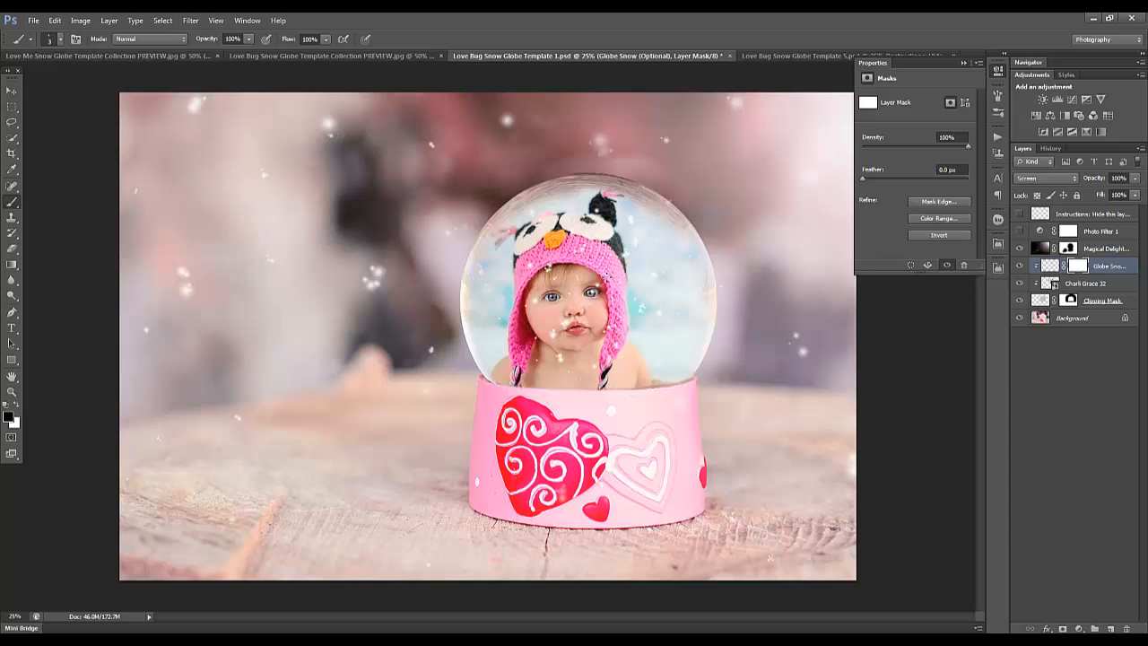
mouse_move(592, 278)
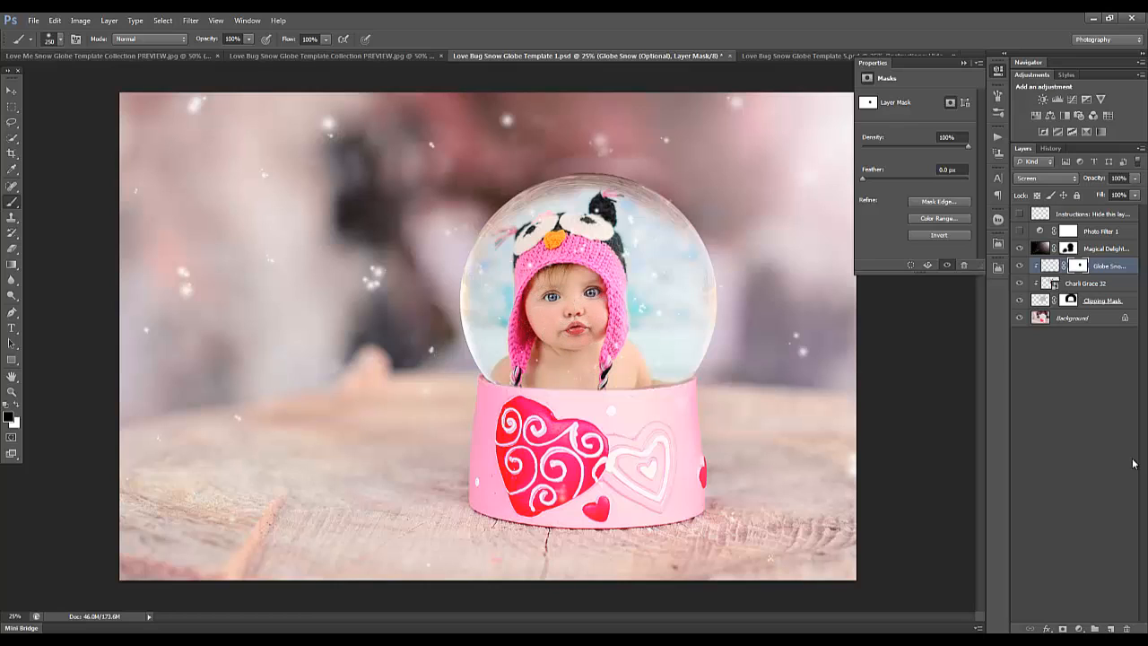
mouse_move(1080, 393)
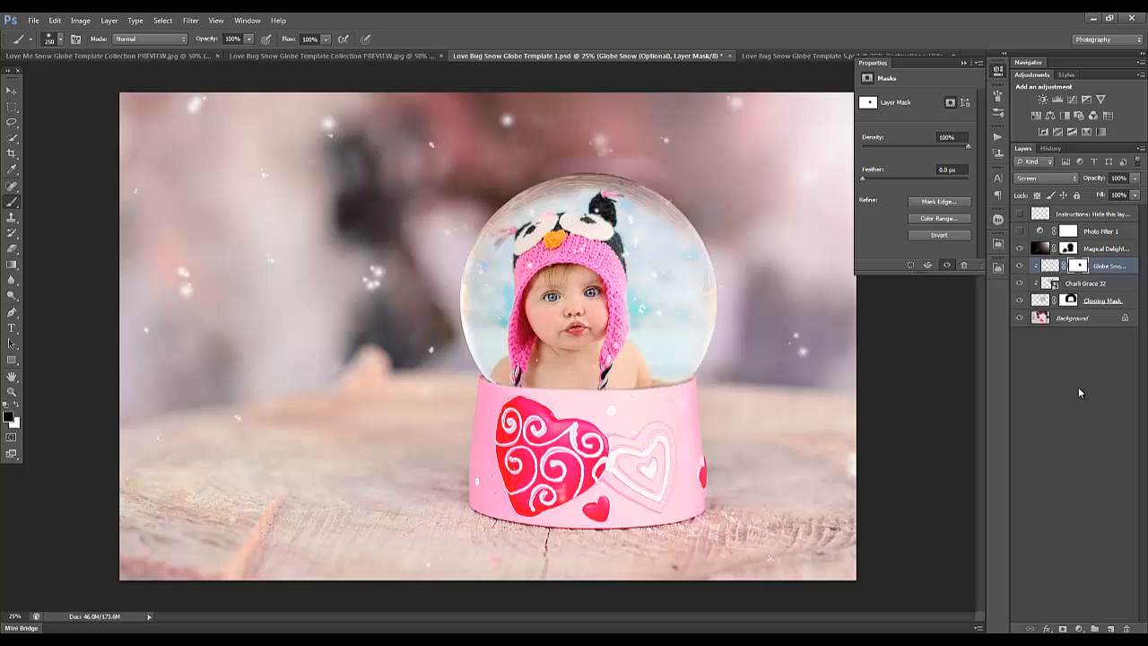
left_click(1072, 317)
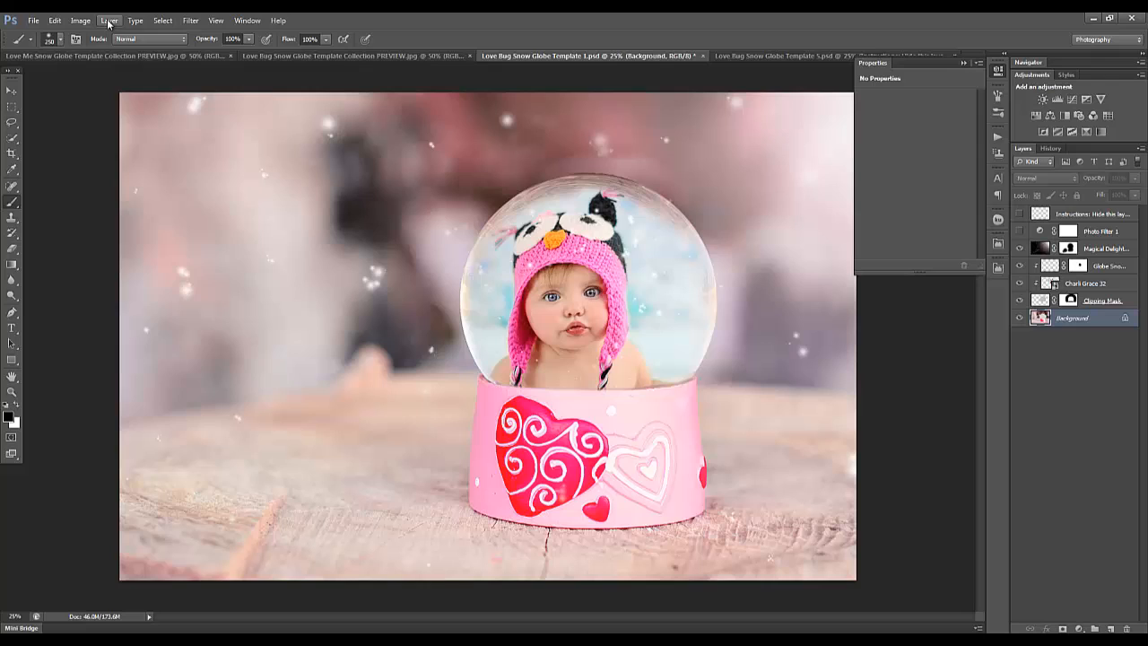
Flatten Template 1 into one layer, discarding hidden layers, and select the Move tool
left_click(109, 19)
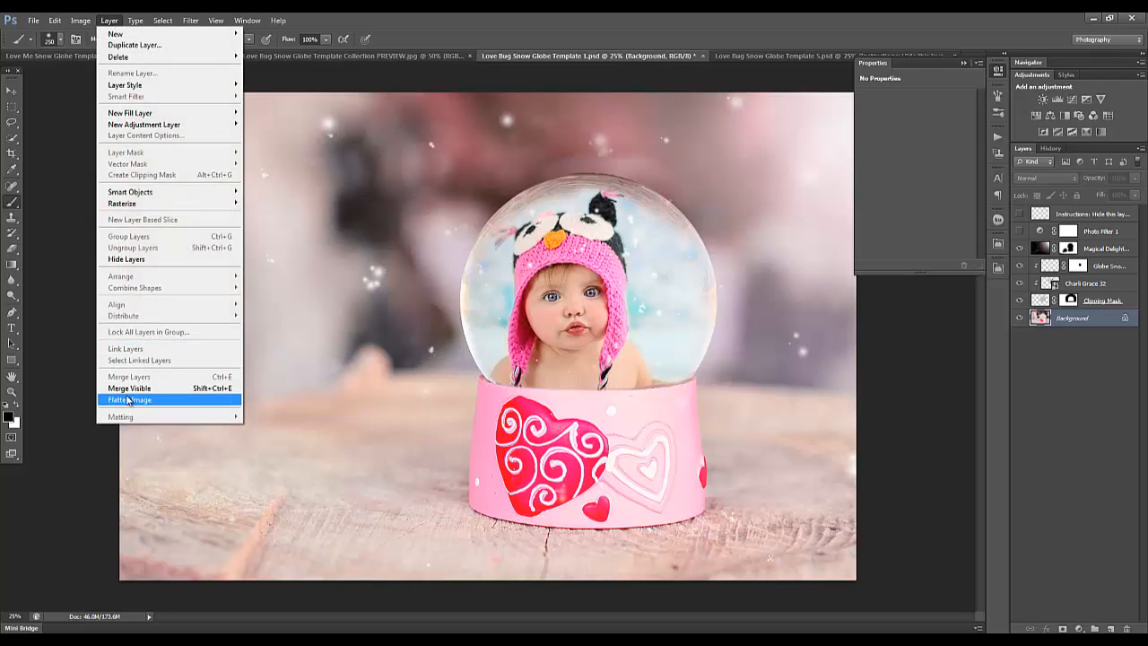
left_click(128, 399)
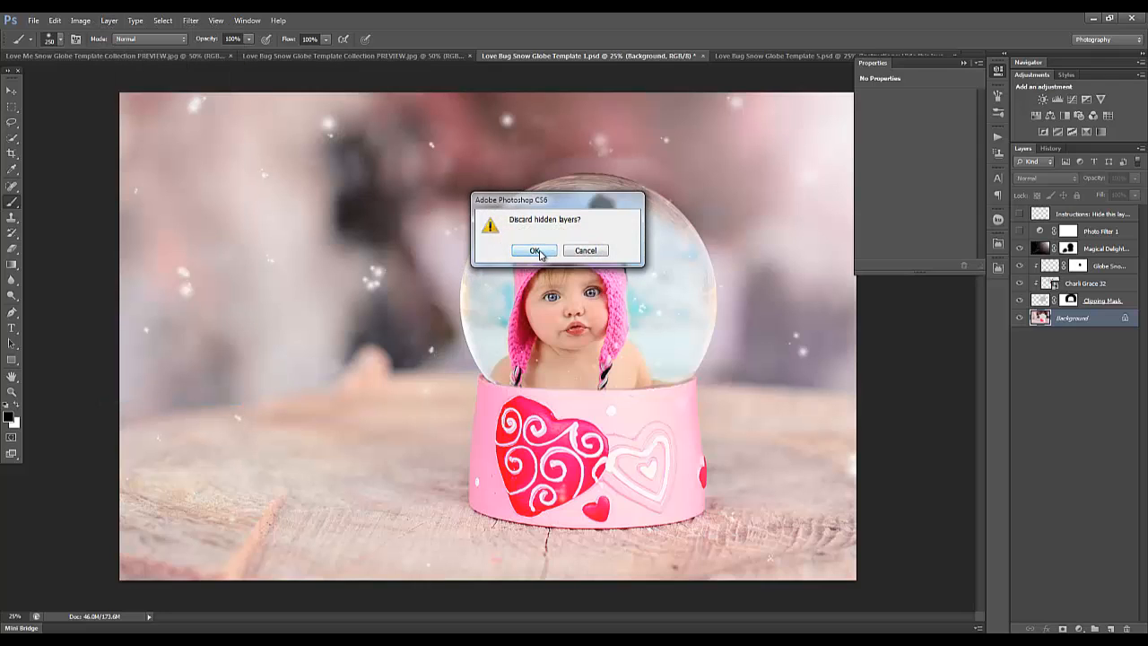
left_click(534, 250)
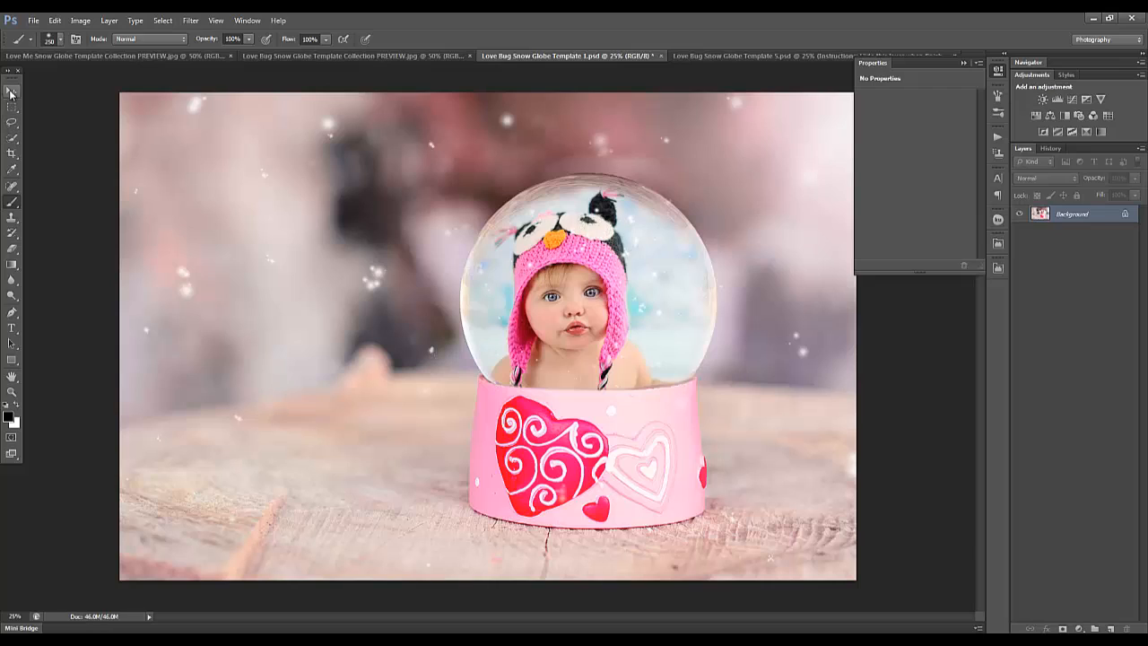
left_click(12, 89)
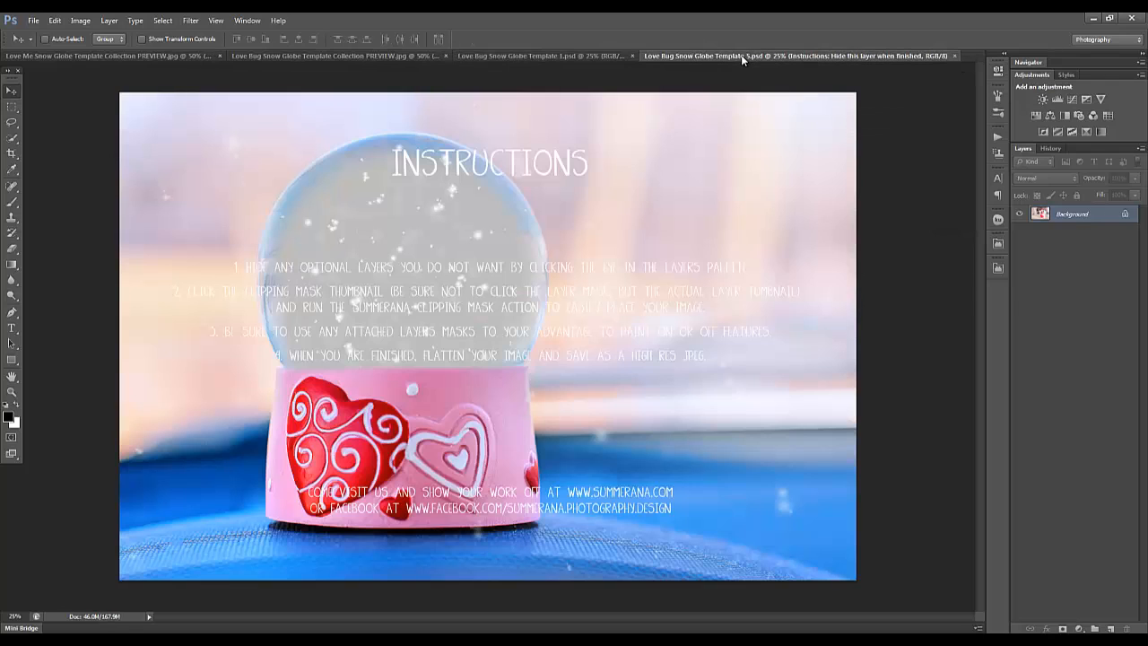
Switch to Template 5, hide its Instructions layer and select the Clipping Mask layer
left_click(1035, 212)
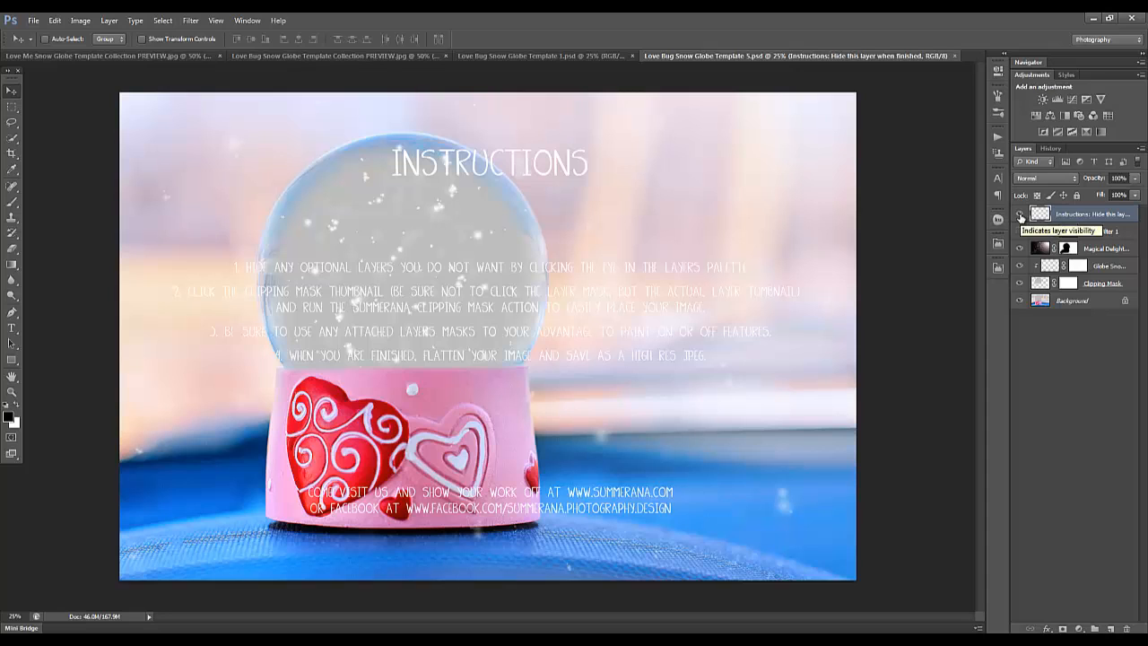
left_click(1019, 214)
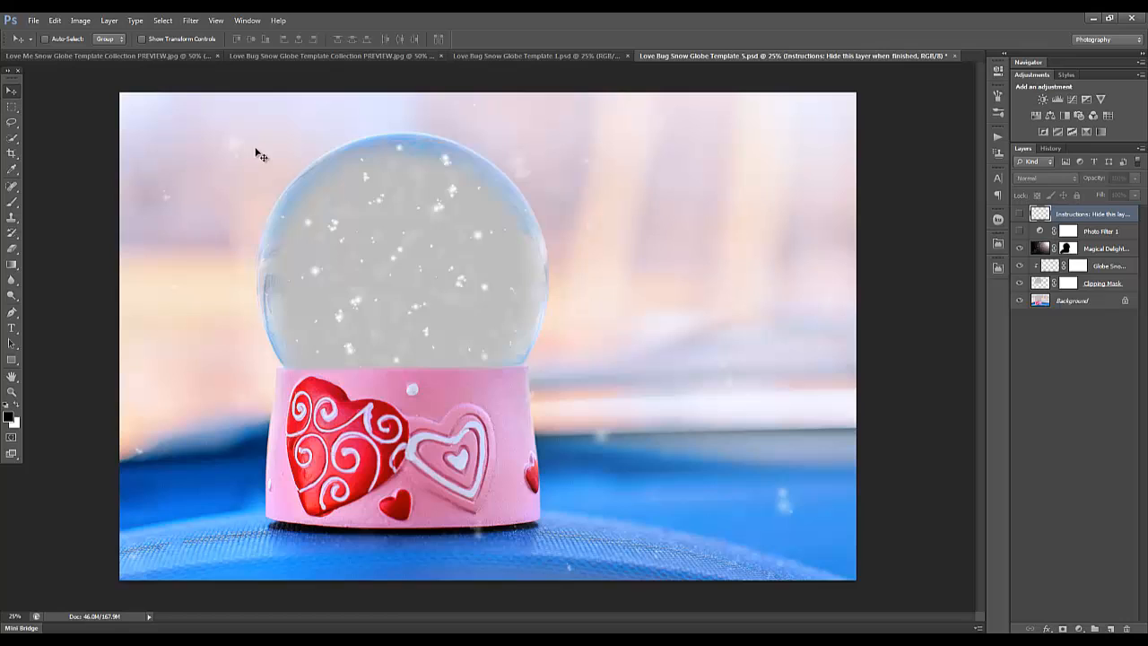
left_click(1018, 232)
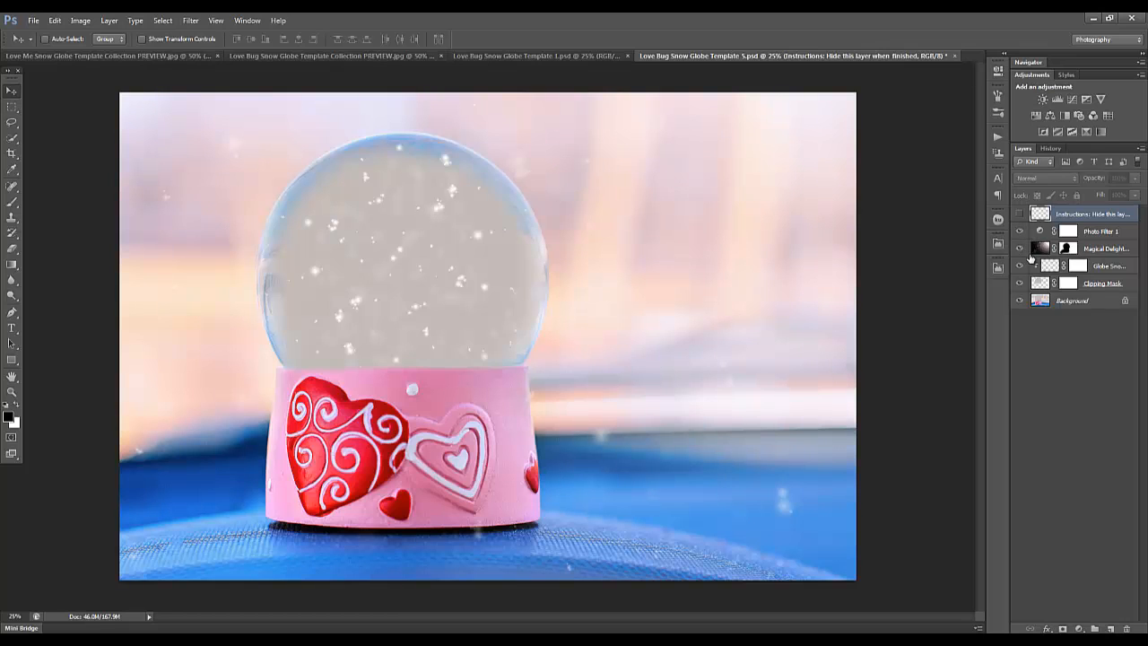
left_click(1020, 249)
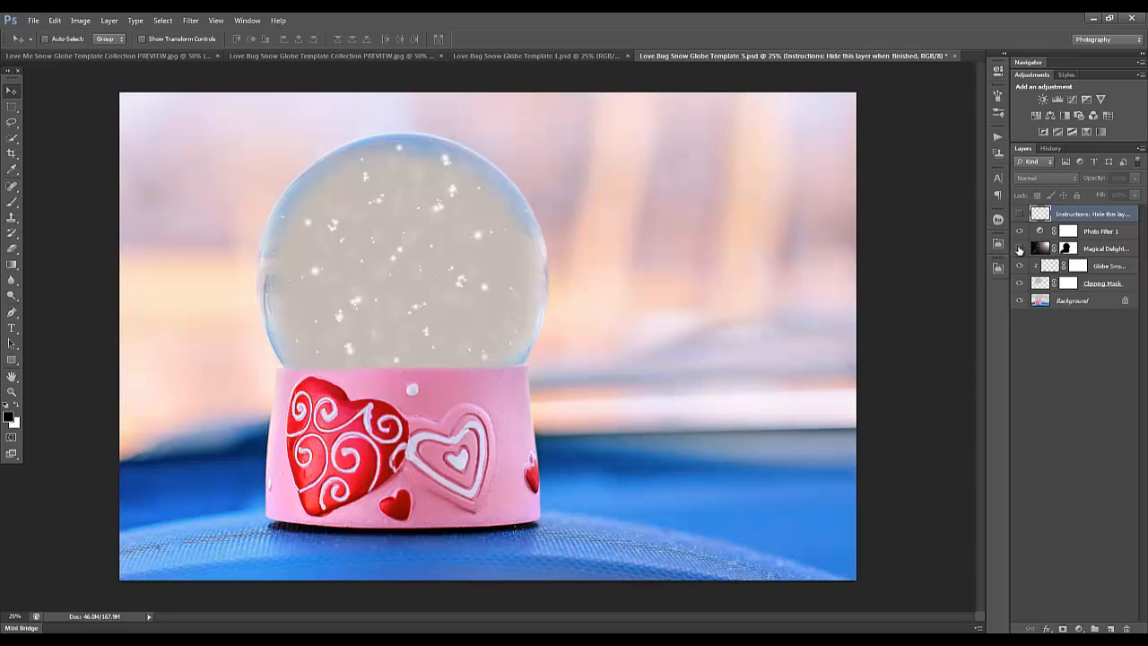
left_click(1019, 248)
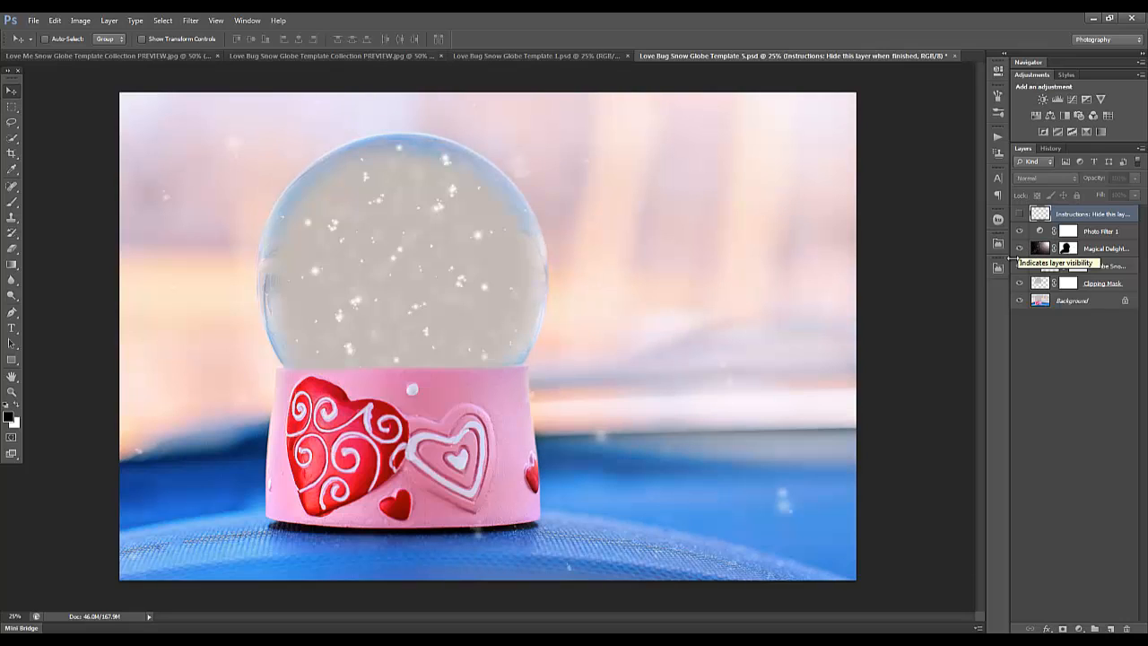
left_click(1019, 265)
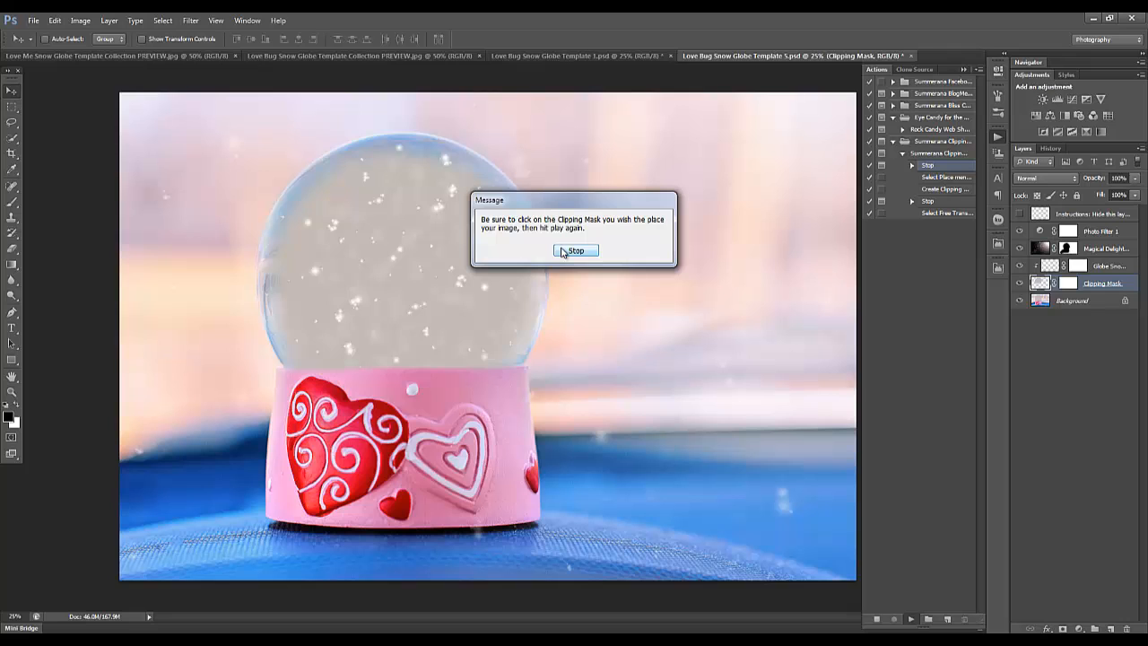
left_click(575, 250)
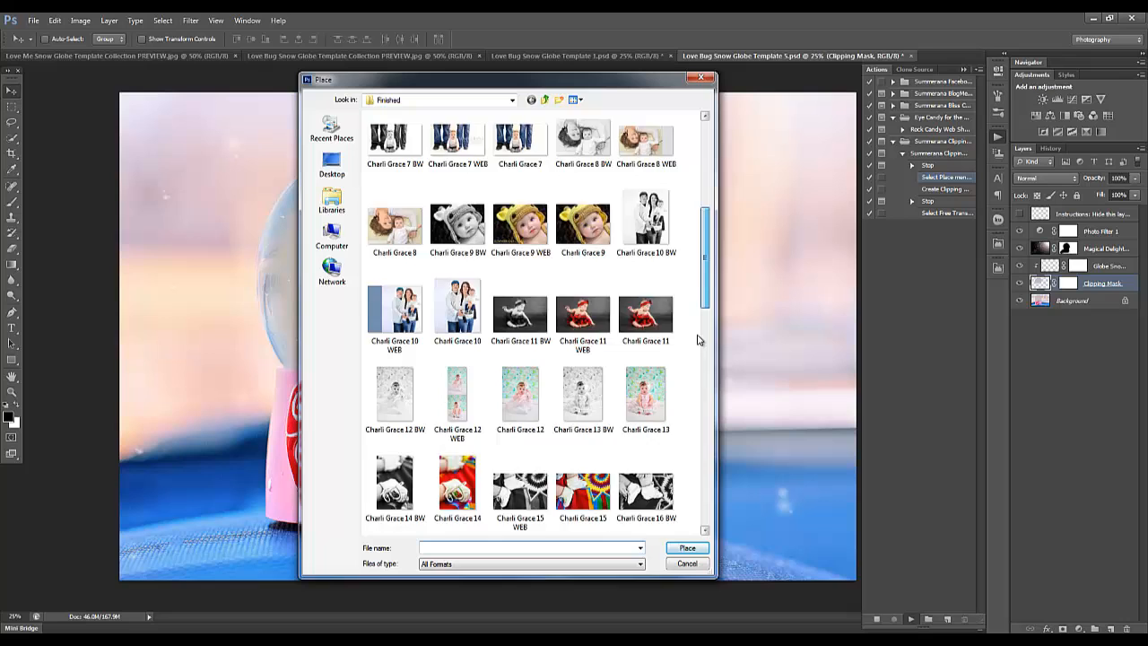
left_click(686, 563)
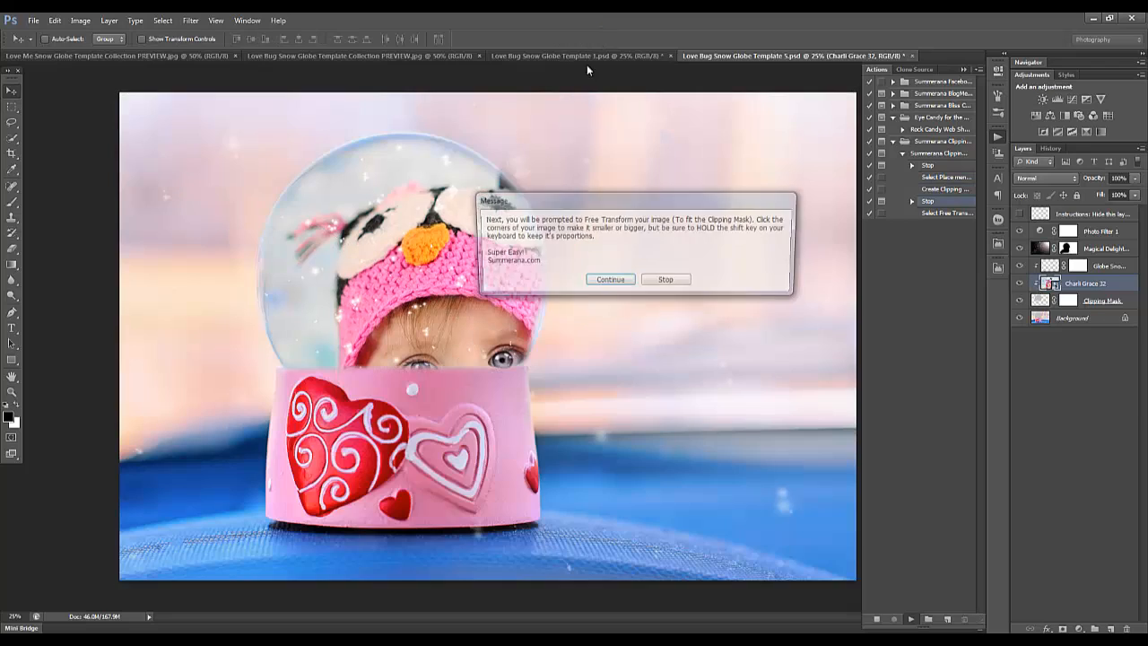
left_click(610, 279)
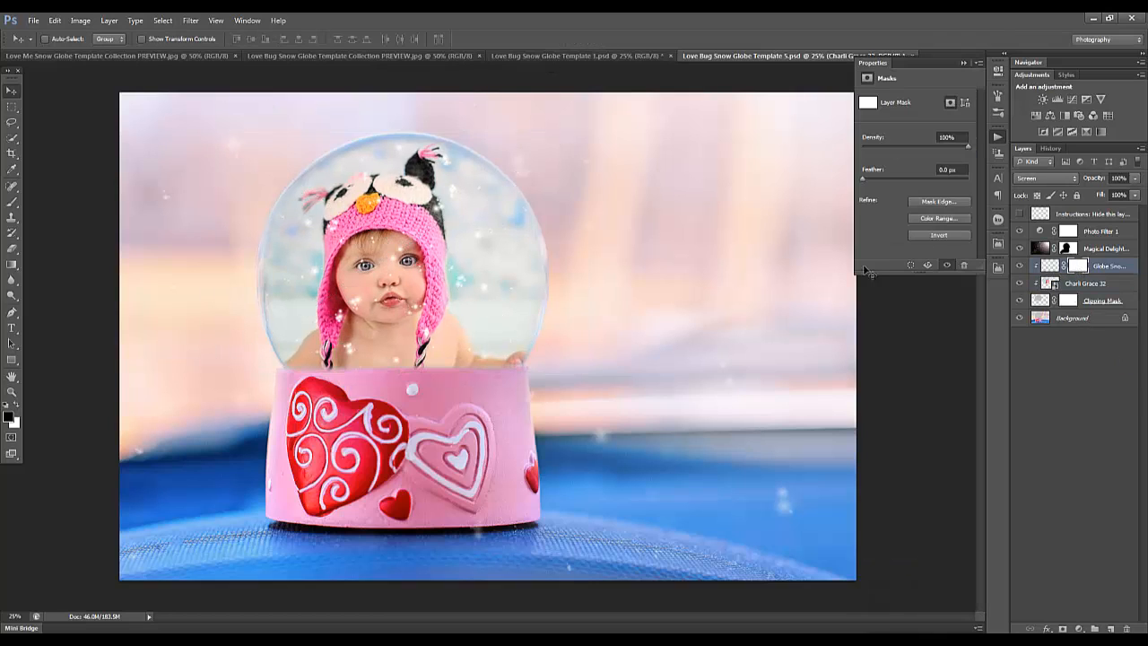
Paint black on the Globe Snow mask over the baby's face, then select Background
left_click(11, 186)
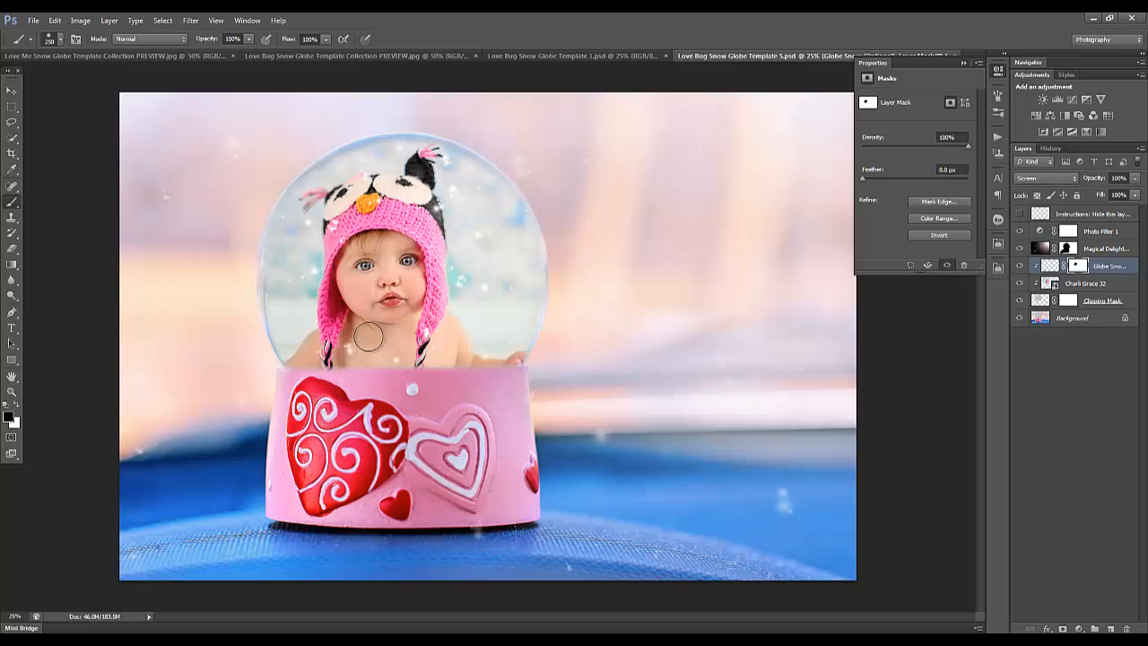
mouse_move(903, 337)
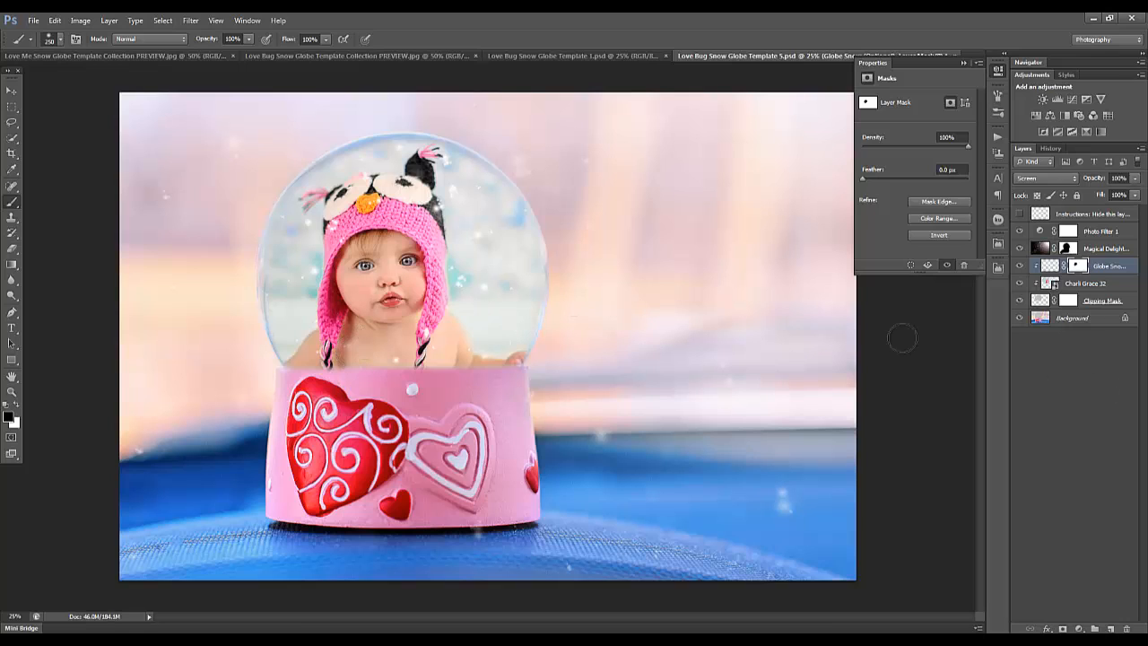
mouse_move(963, 70)
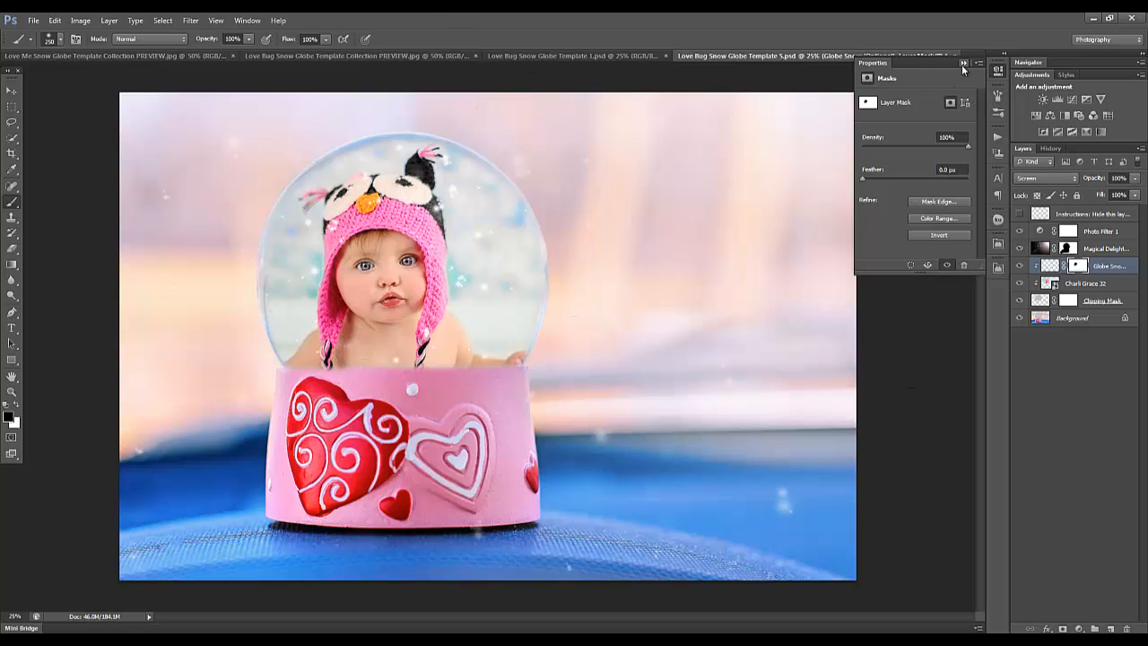
left_click(964, 62)
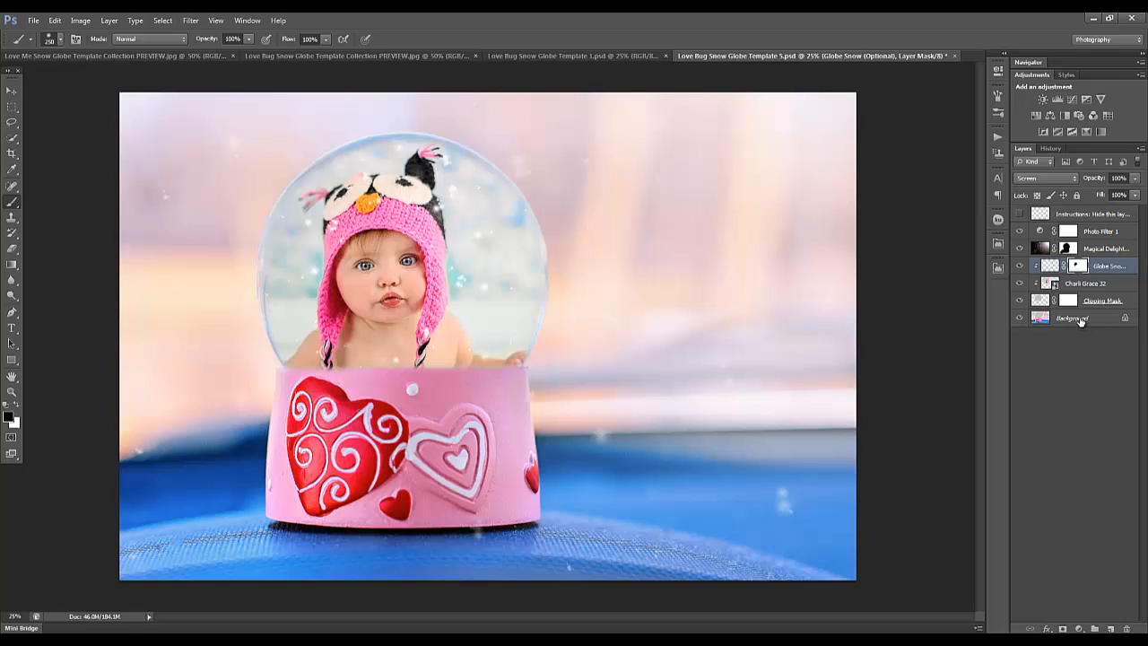
left_click(1072, 318)
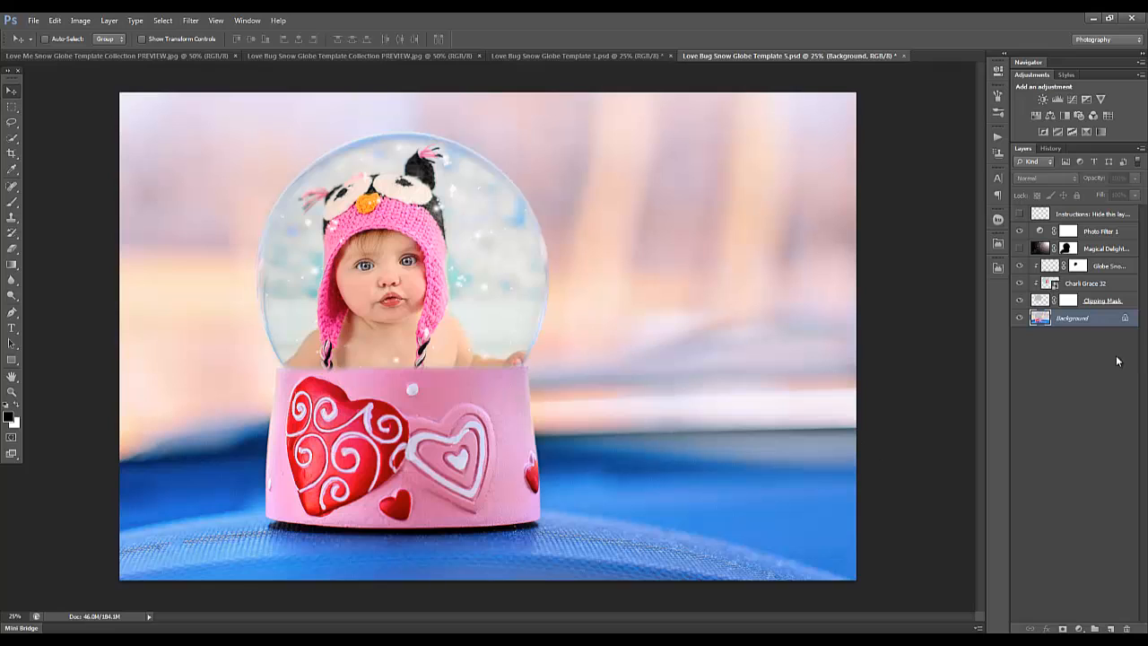
Flatten Template 5 into a single Background layer with Layer > Flatten Image
left_click(108, 20)
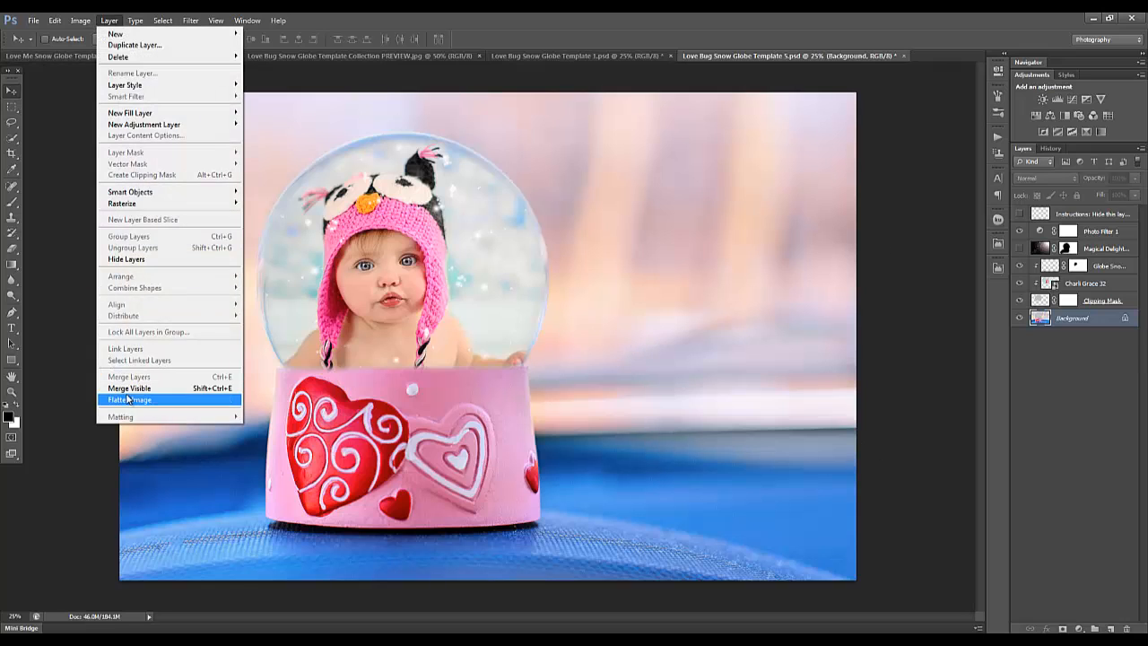
left_click(129, 399)
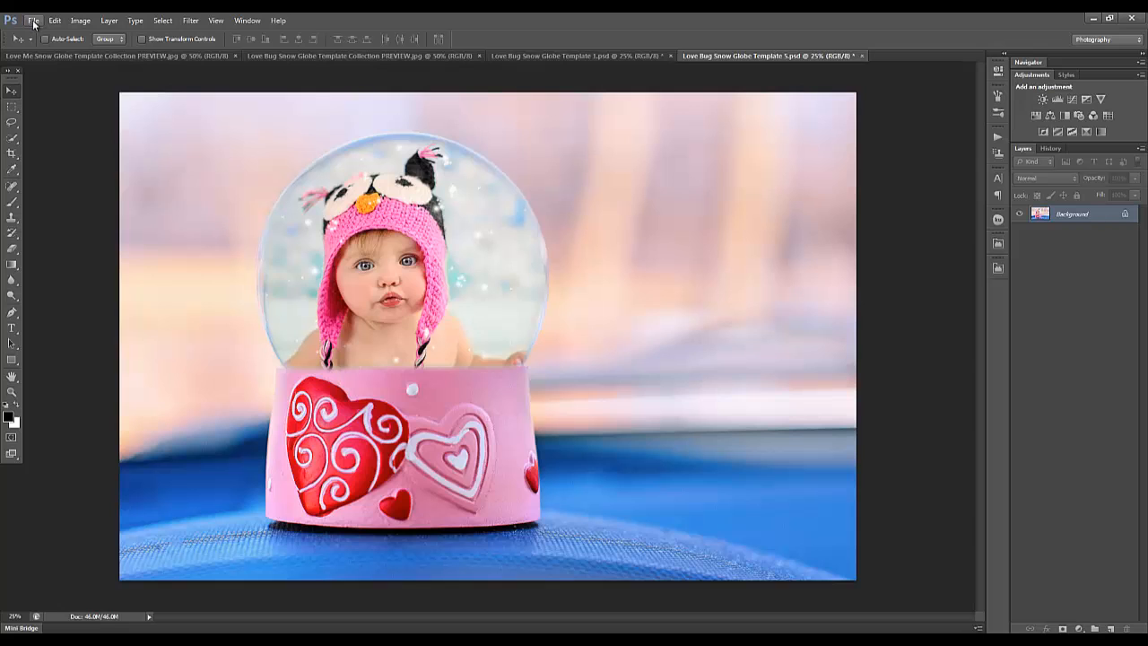
Save Template 5 as a JPEG, then switch to the Love Bug collection preview
left_click(34, 20)
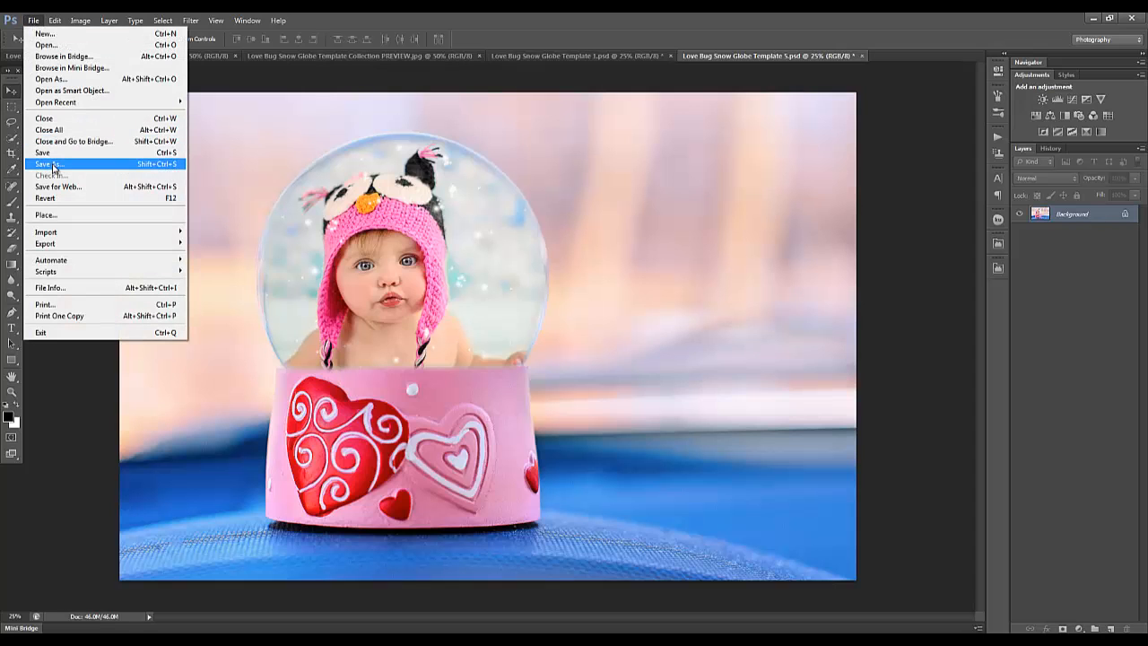
left_click(49, 163)
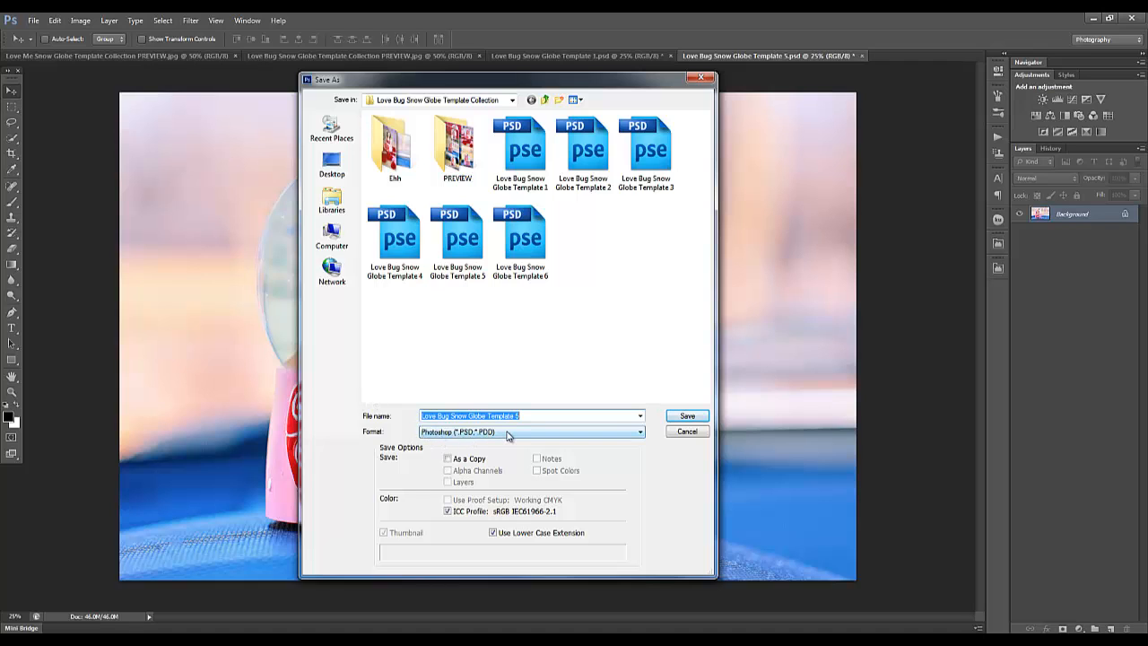
left_click(530, 432)
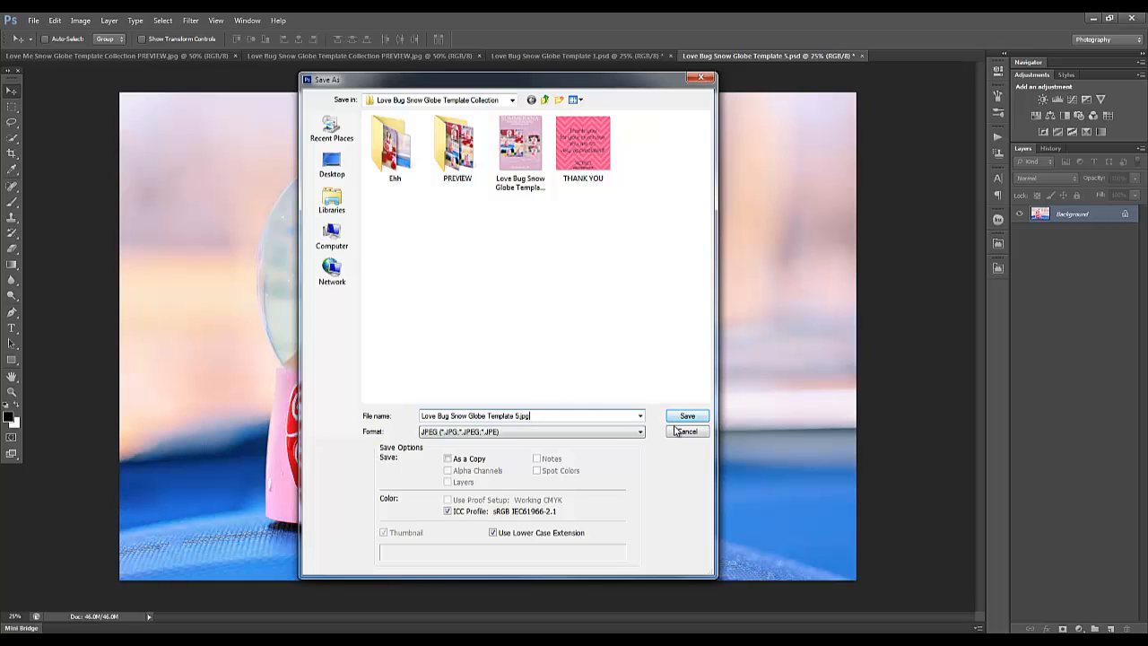
left_click(687, 415)
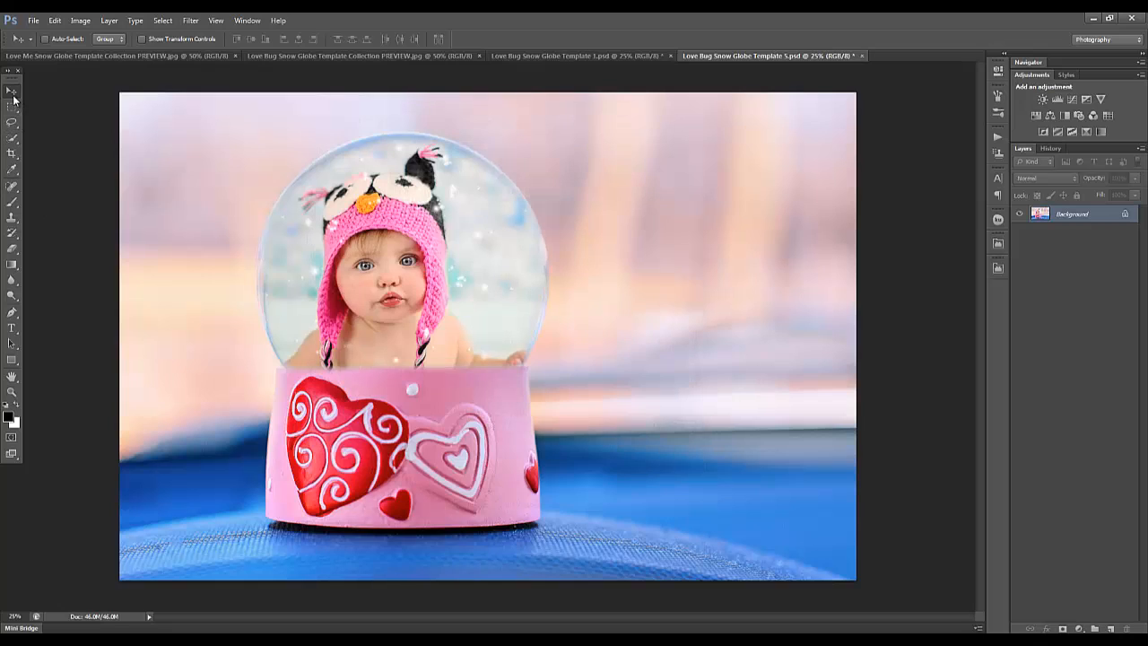
mouse_move(47, 119)
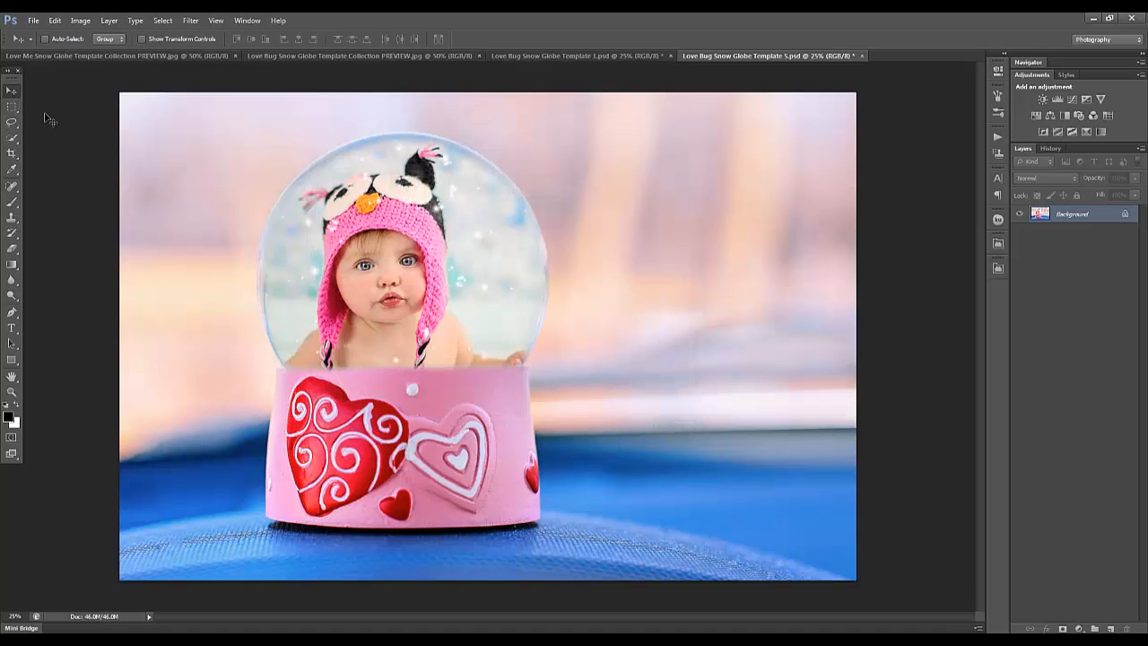
left_click(359, 56)
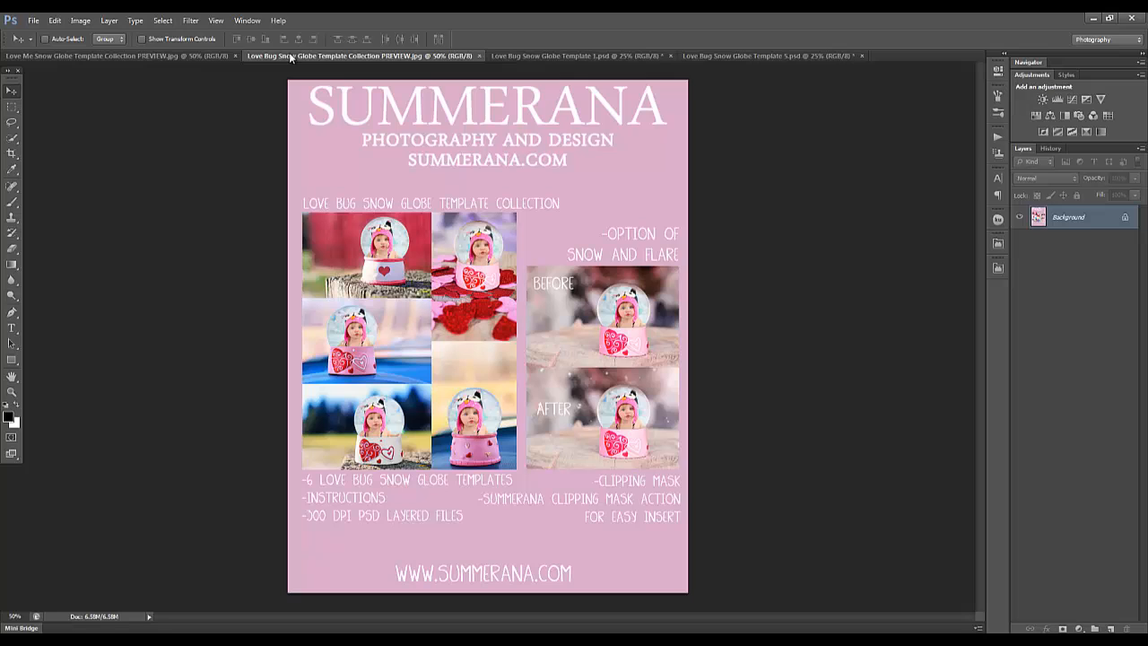
mouse_move(287, 90)
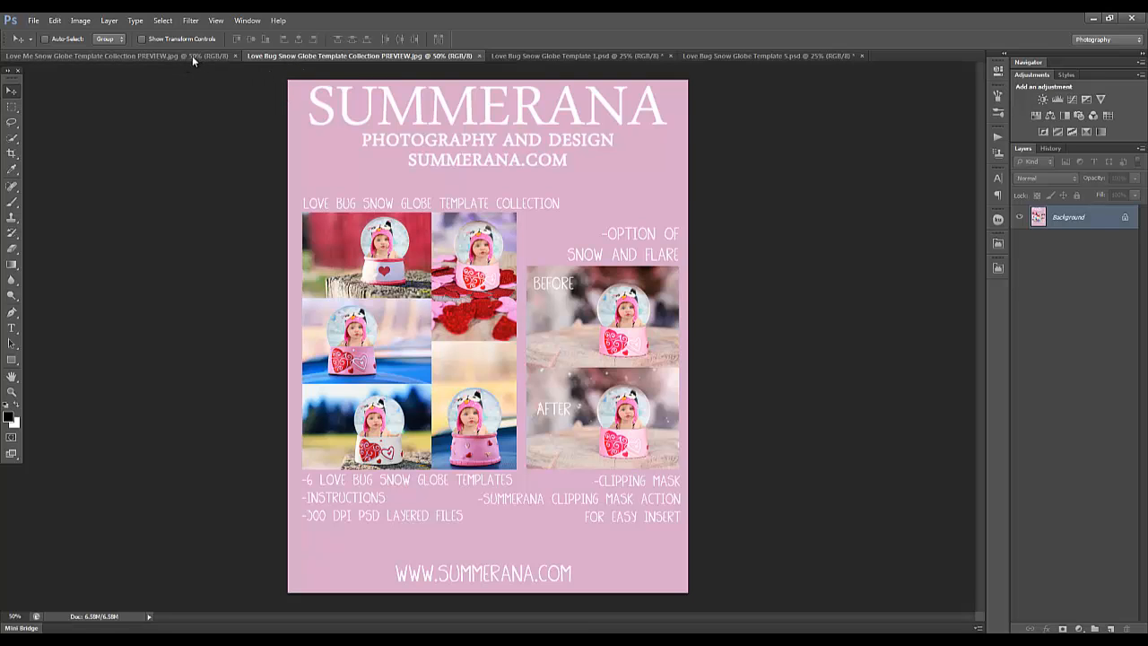
Toggle between the Love Me and Love Bug previews, ending on Love Me
left_click(98, 56)
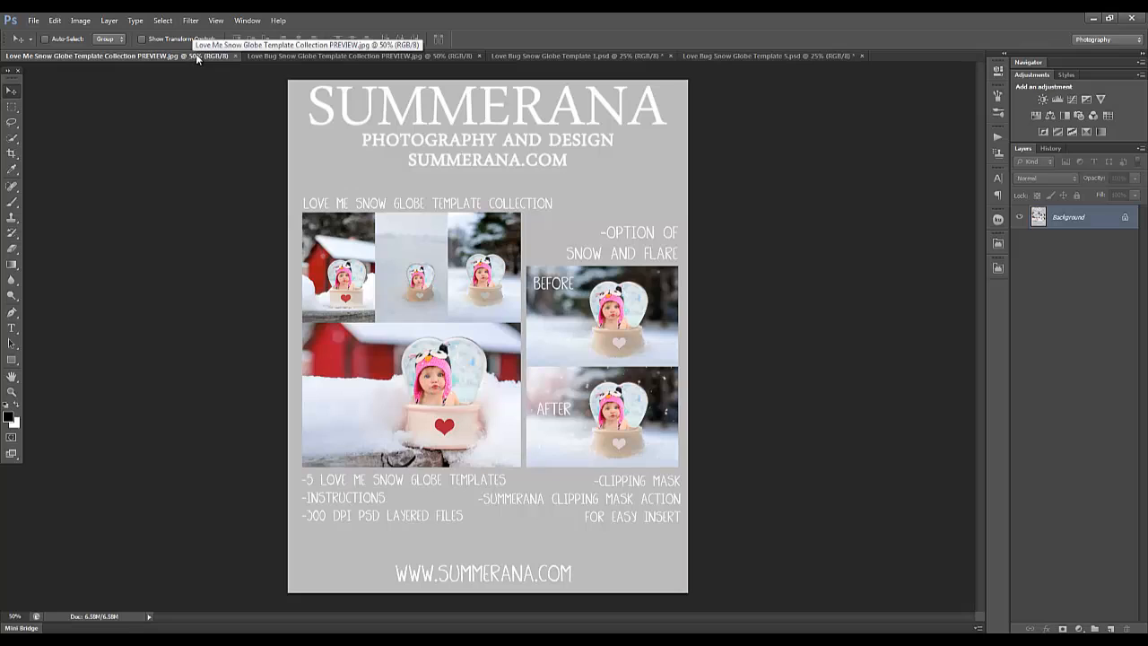
mouse_move(204, 96)
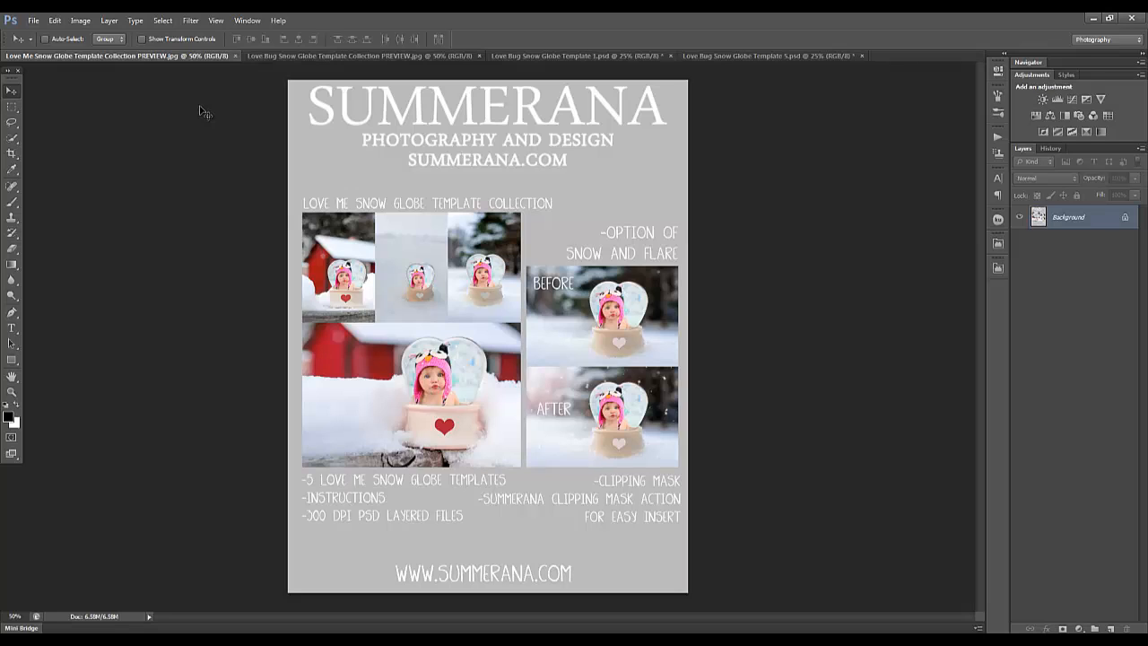
mouse_move(264, 55)
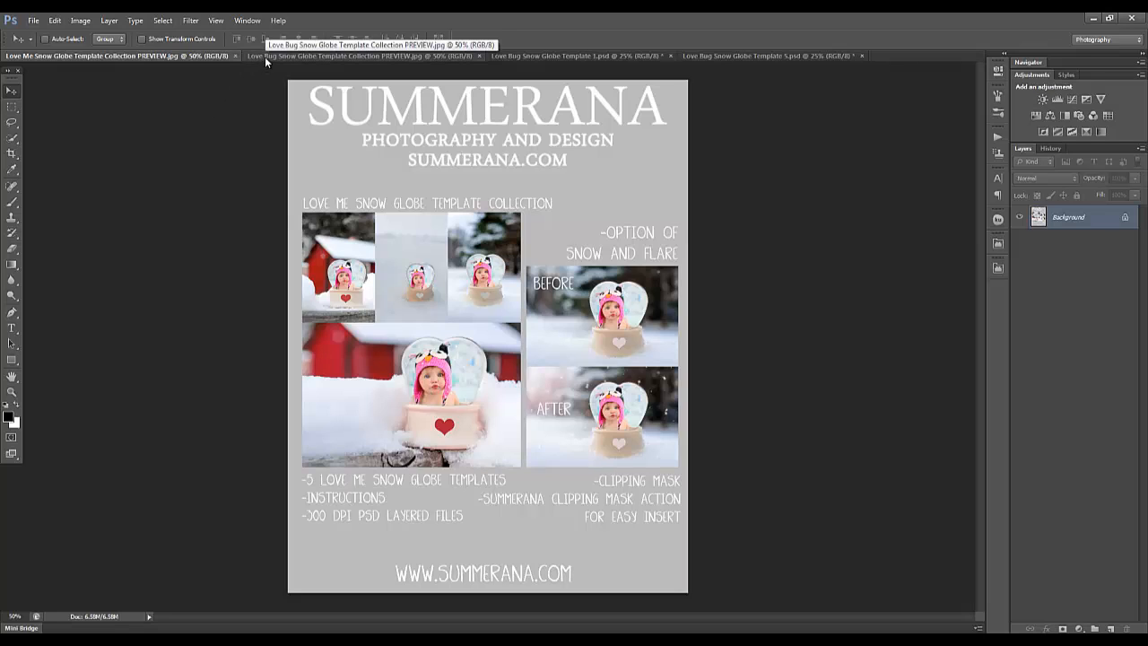
left_click(368, 55)
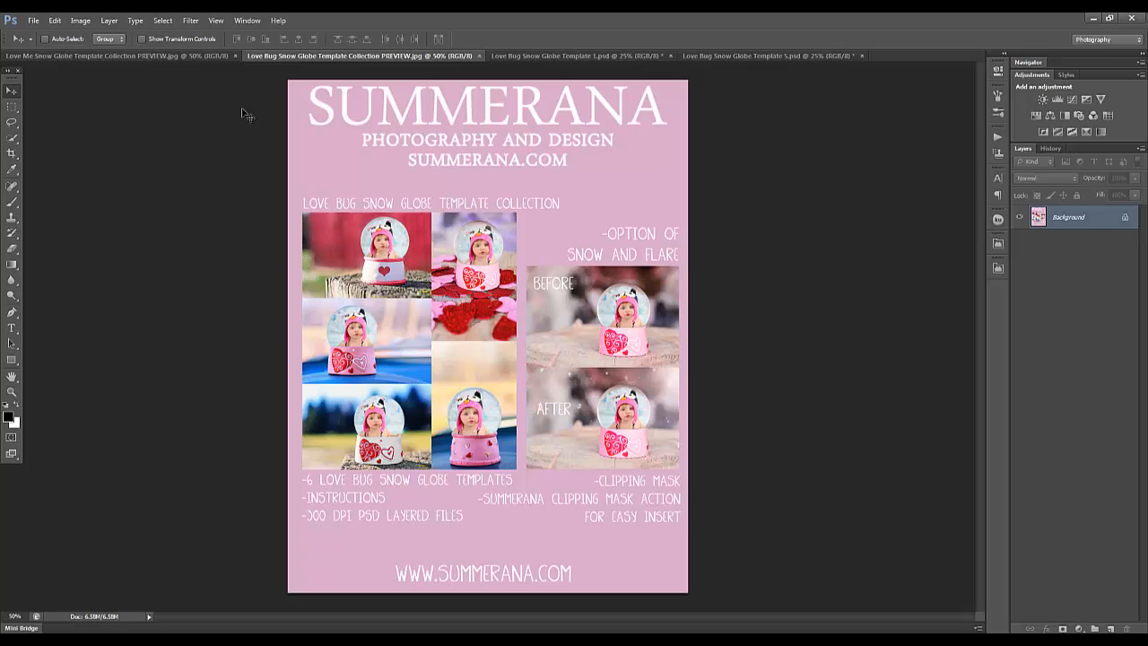
left_click(116, 56)
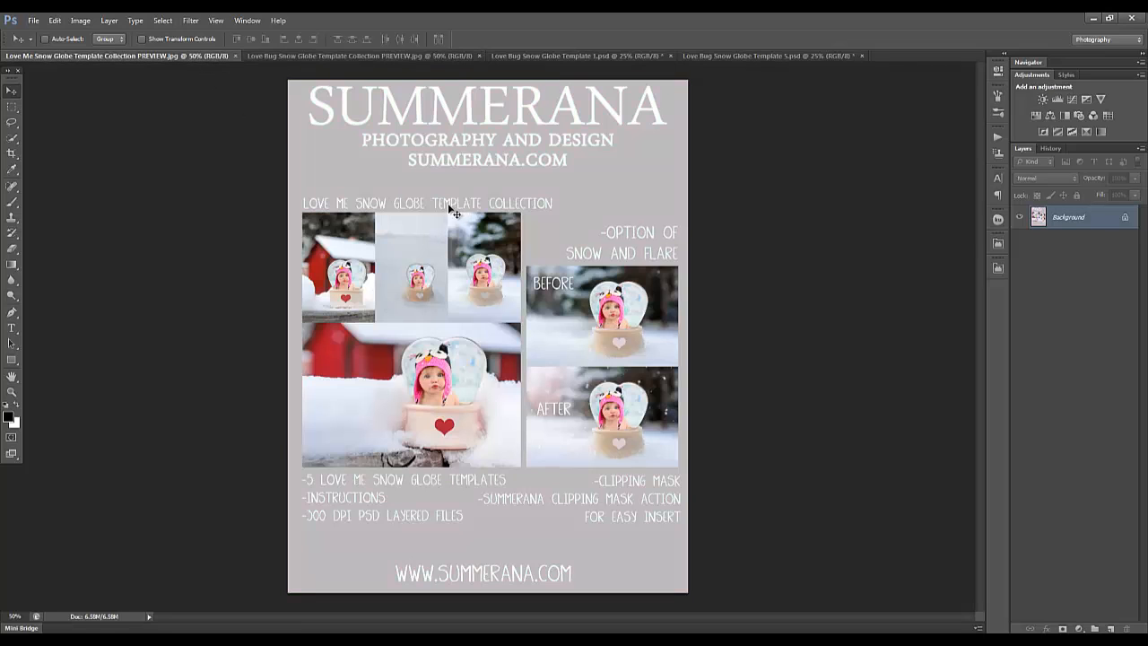
mouse_move(280, 216)
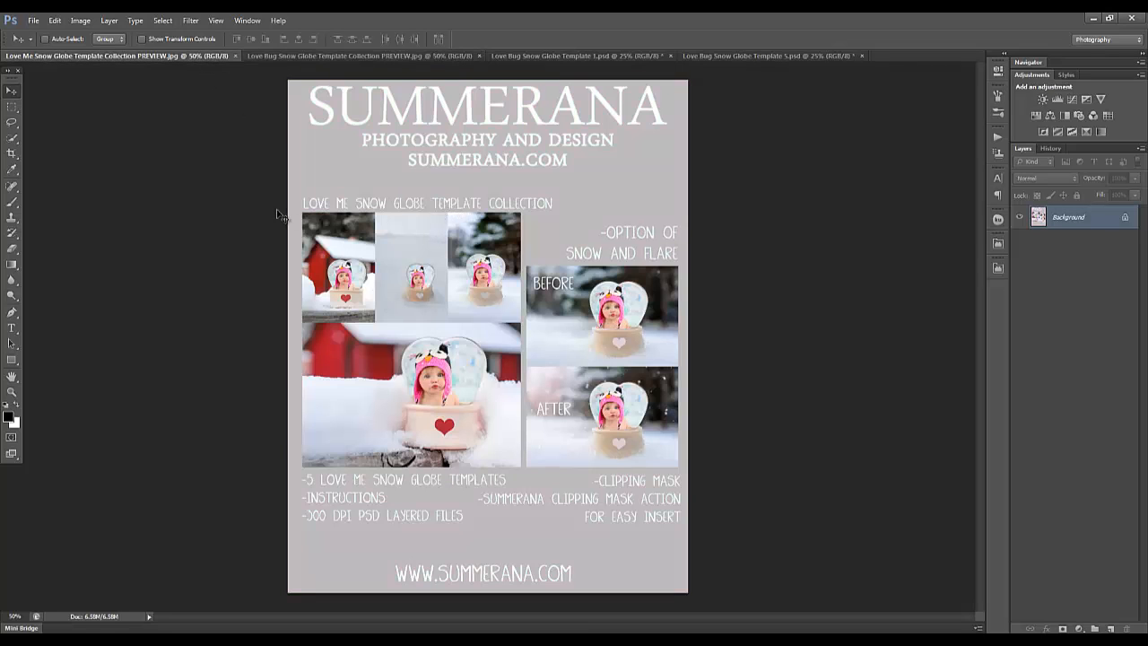